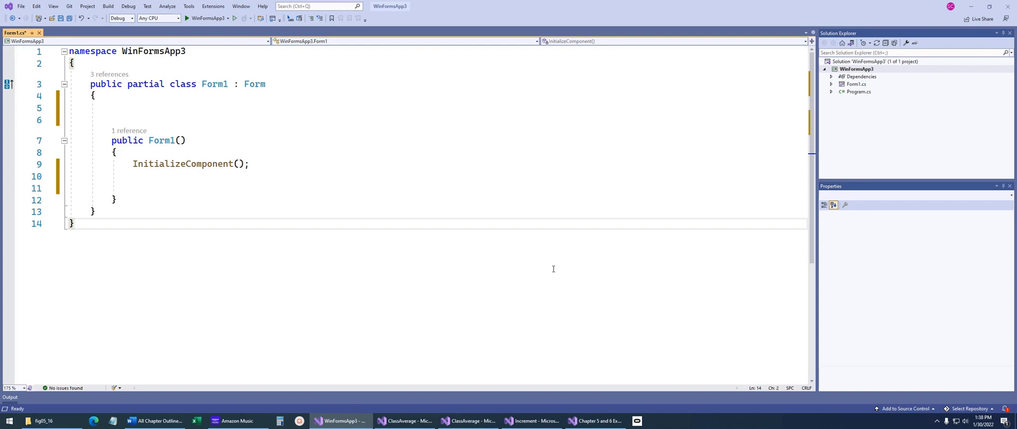
mouse_move(164, 150)
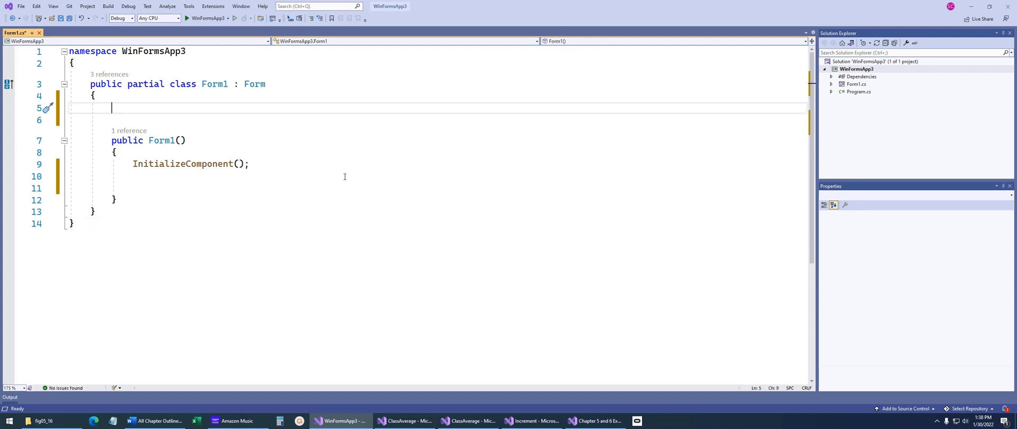
mouse_move(344, 181)
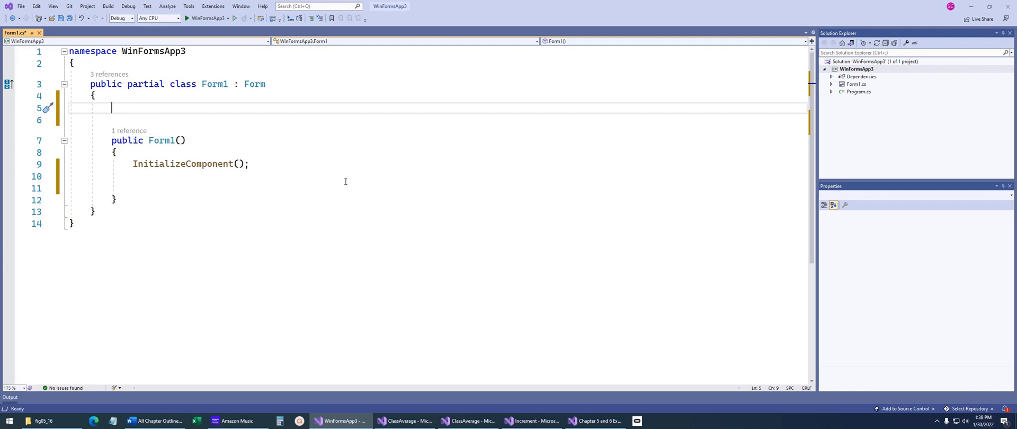
Insert a #region snippet in the Form1 class and name it Attributes.
text(#)
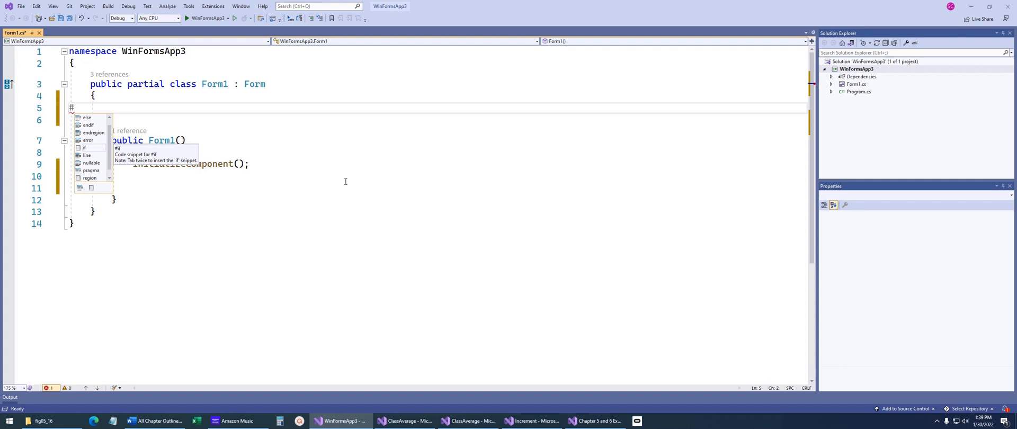
text(re)
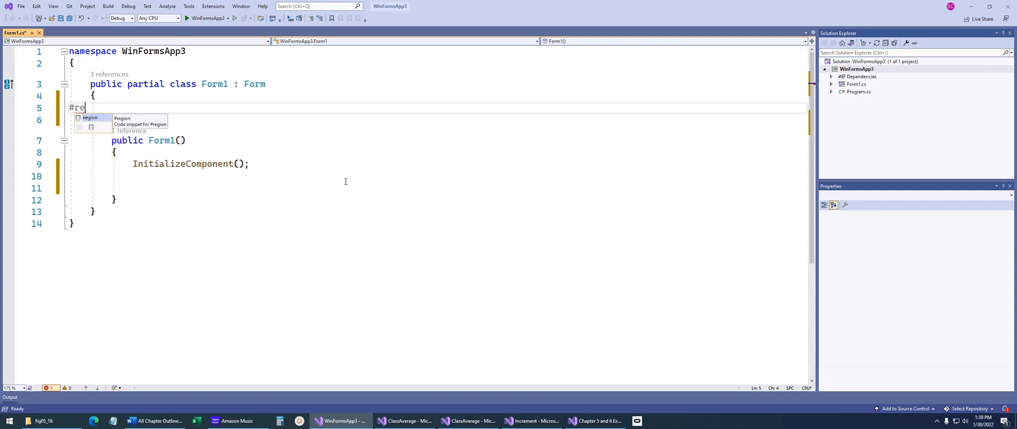
key(Tab)
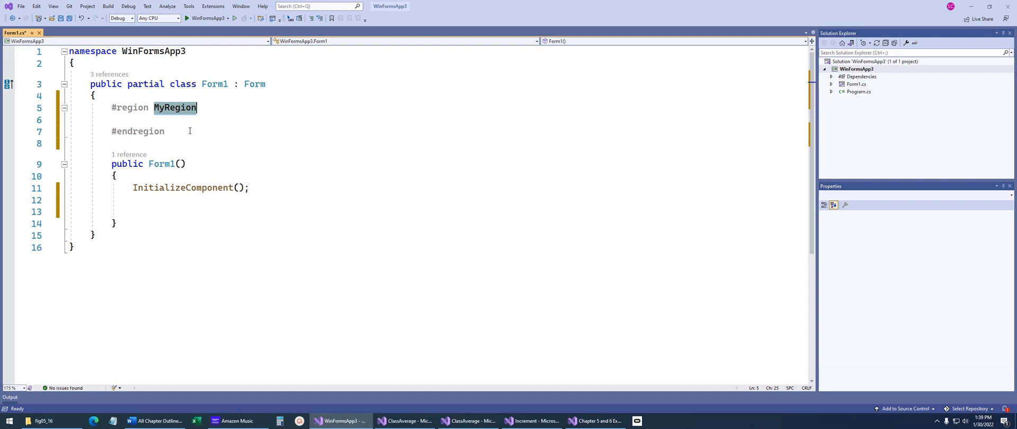
mouse_move(311, 154)
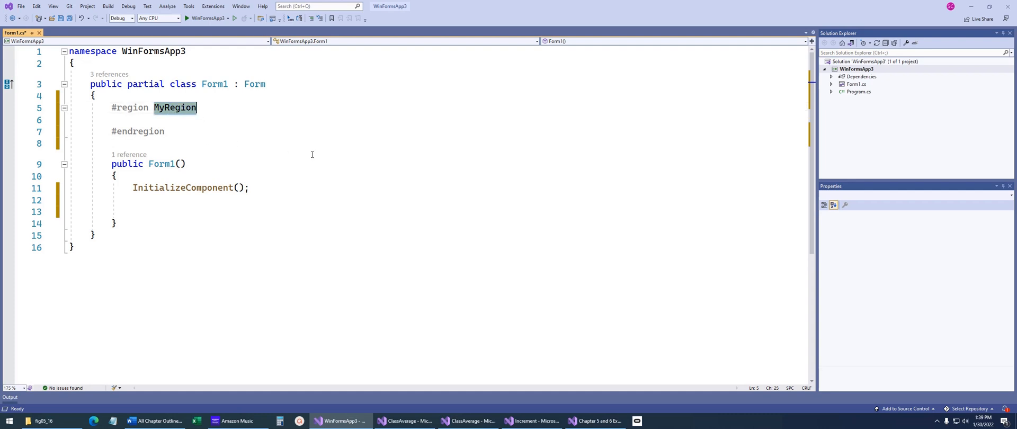
text(Attribu)
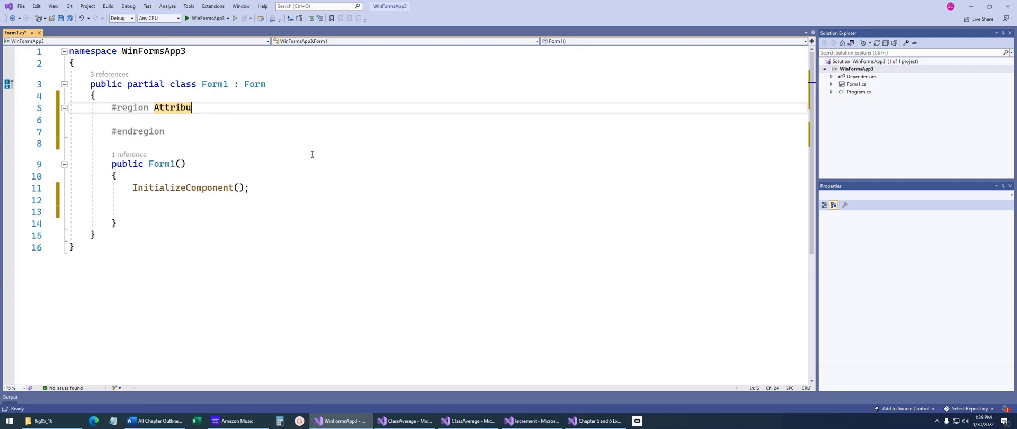
text(te)
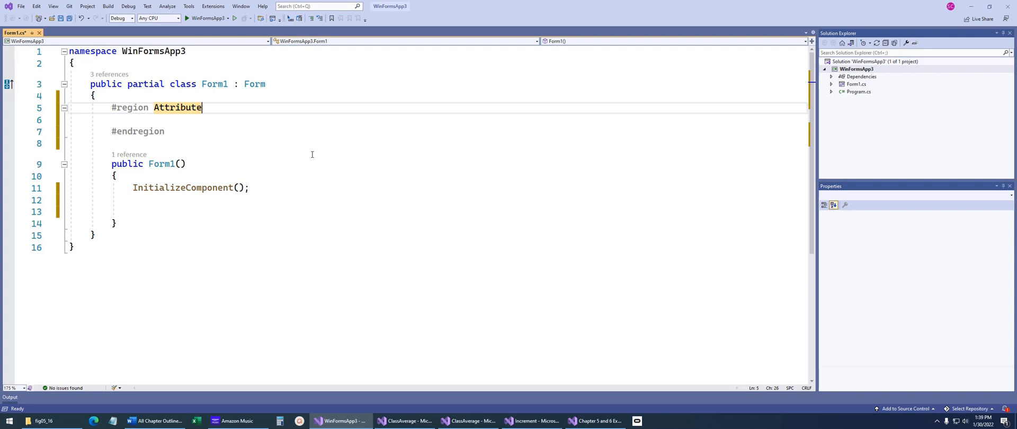
text(s)
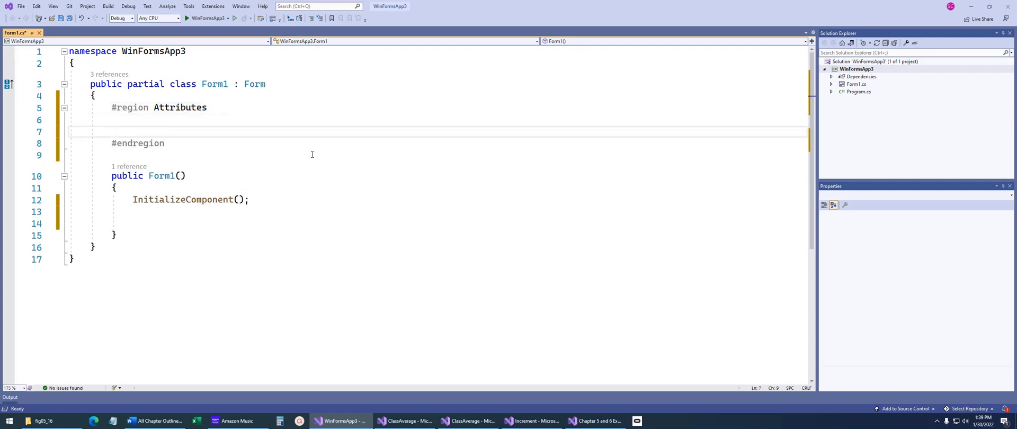
Declare private int i in the Attributes region, fold and unfold it, then add private int j.
text(private)
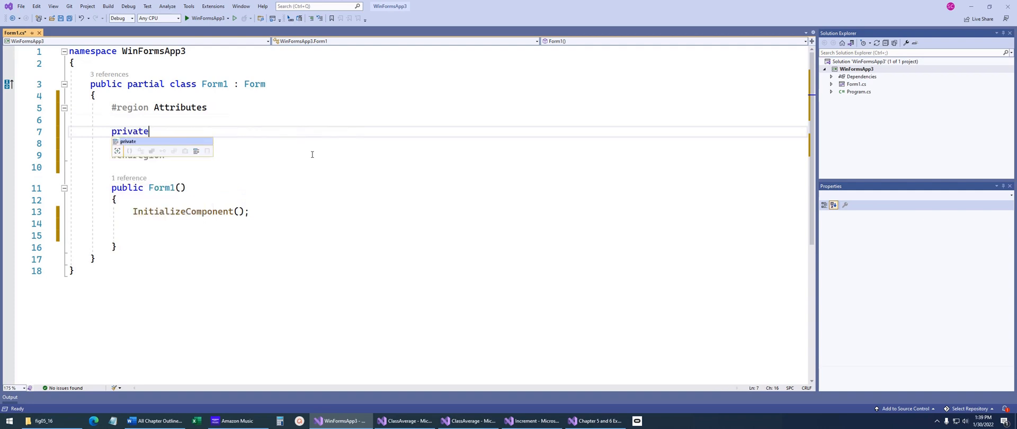
text(int i;)
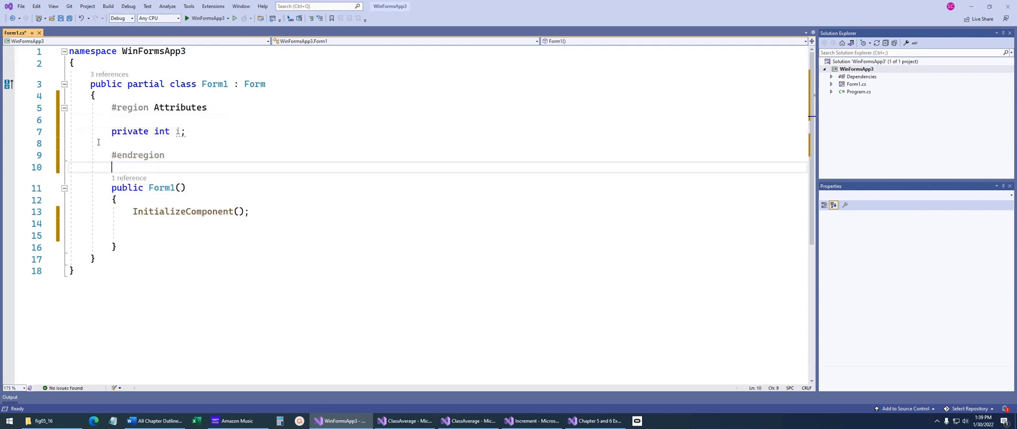
click(64, 108)
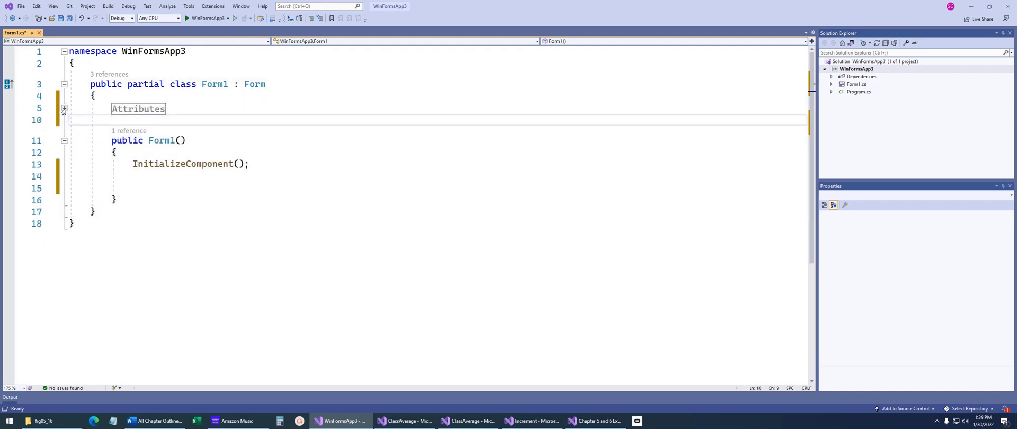
click(64, 108)
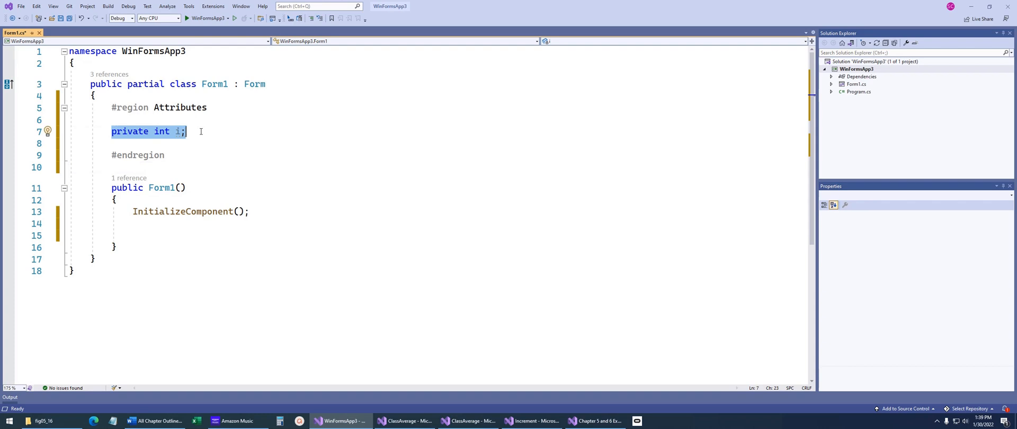
mouse_move(76, 110)
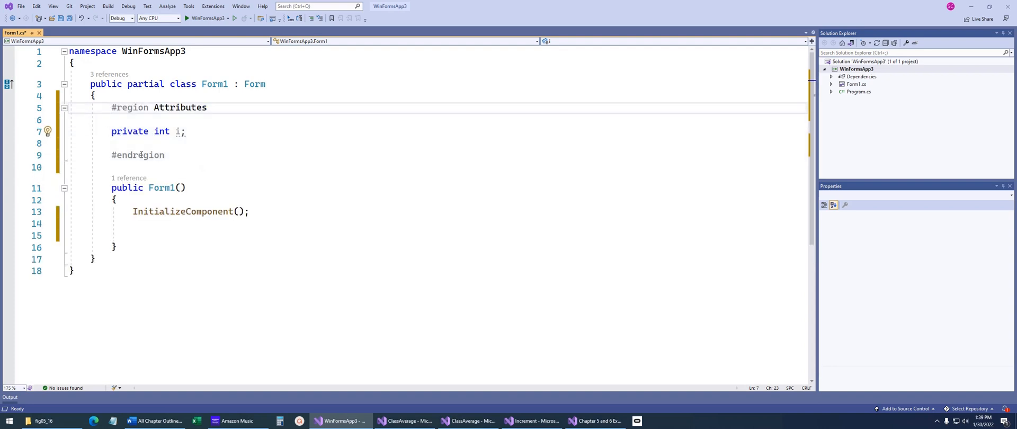
text(private int j;)
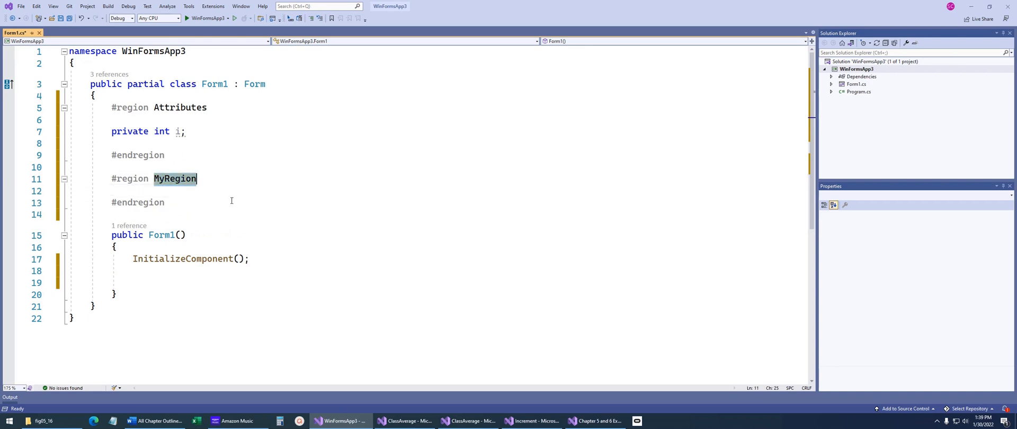
Rename the second region to Methods and nest a Math region inside it.
text(Methods)
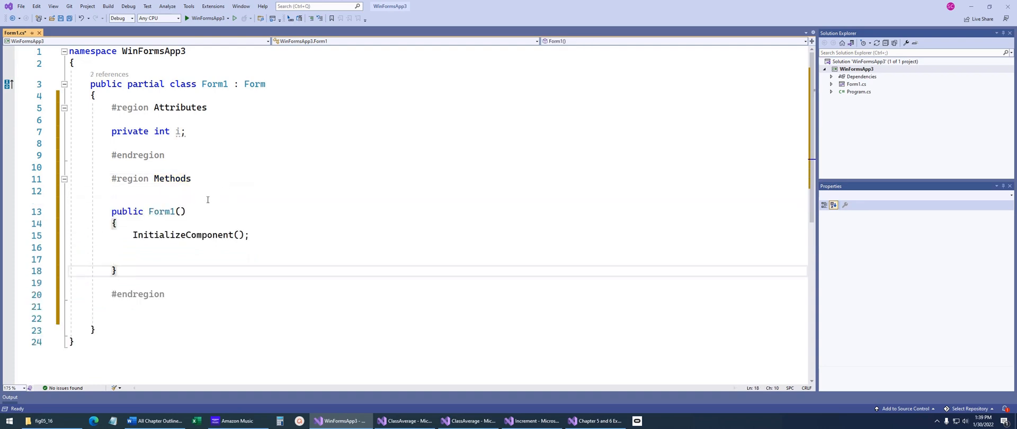
text(#region MyRegion)
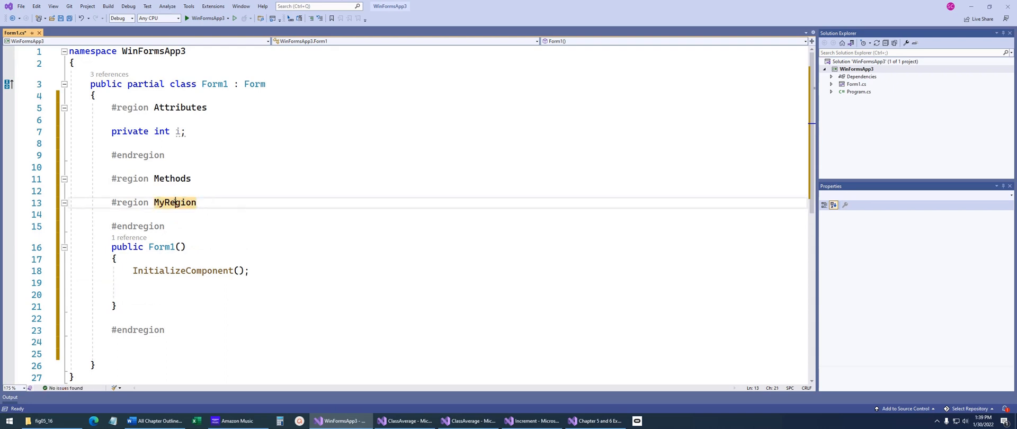
text(Math)
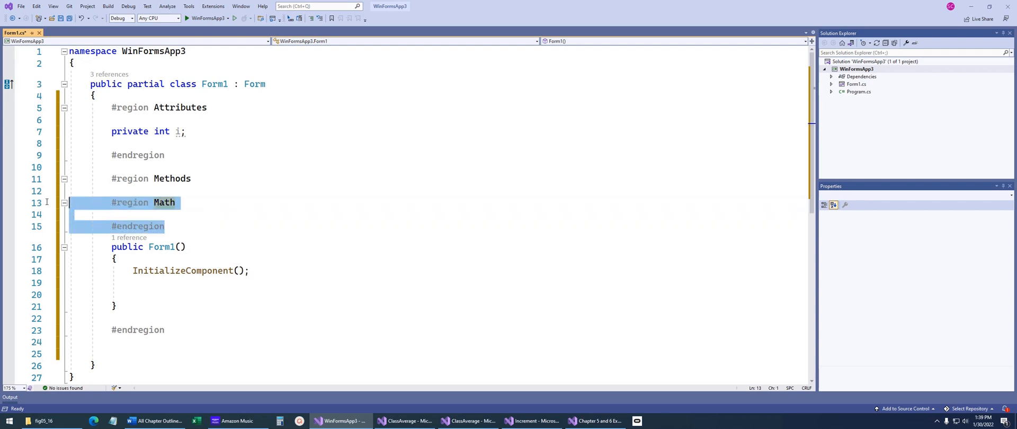
mouse_move(215, 231)
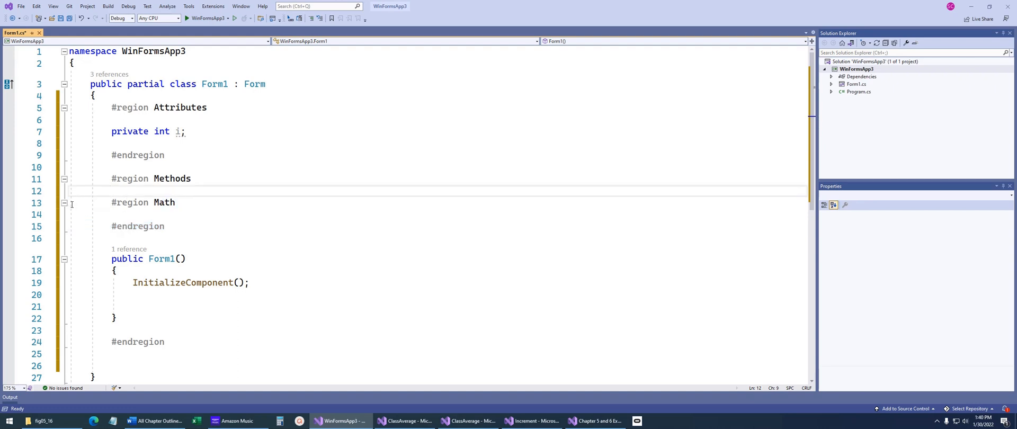
Fold and unfold the Methods region, then fold the Math region shut.
click(64, 179)
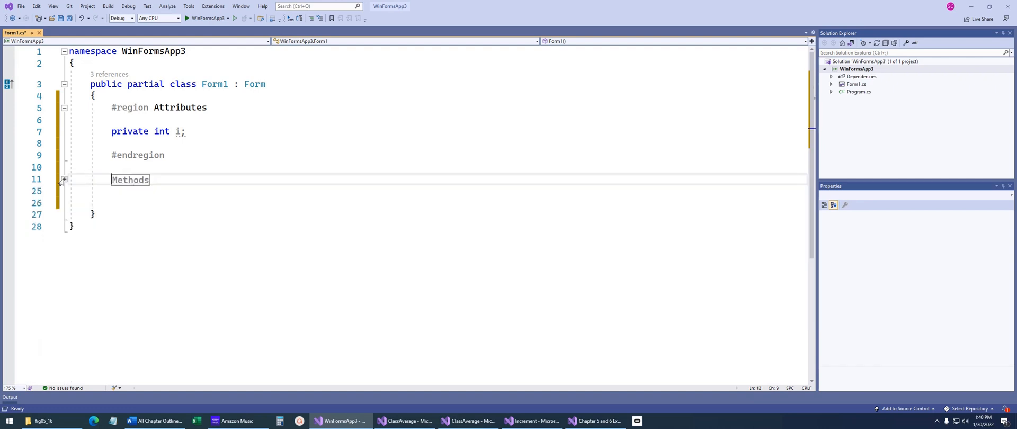
click(64, 180)
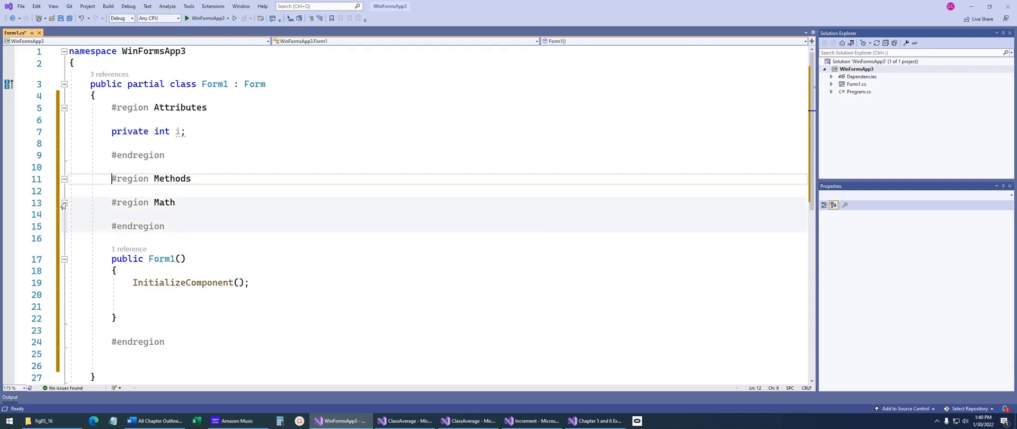
click(64, 203)
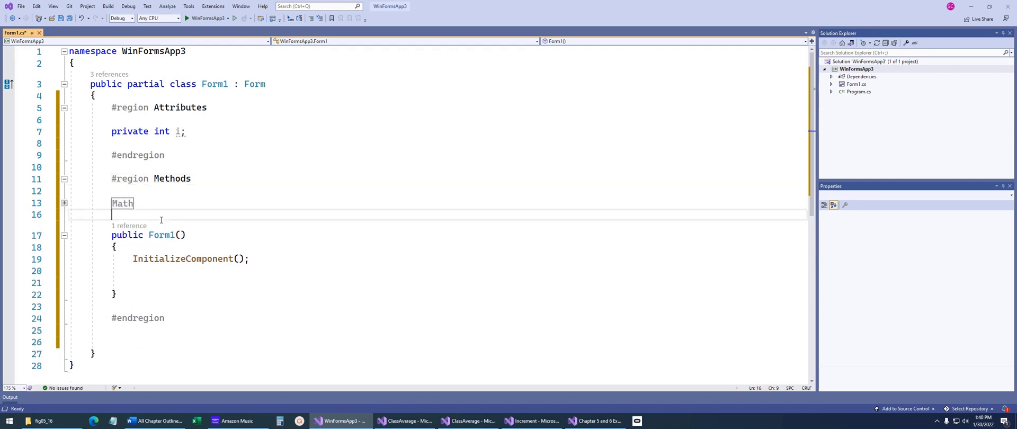
mouse_move(191, 149)
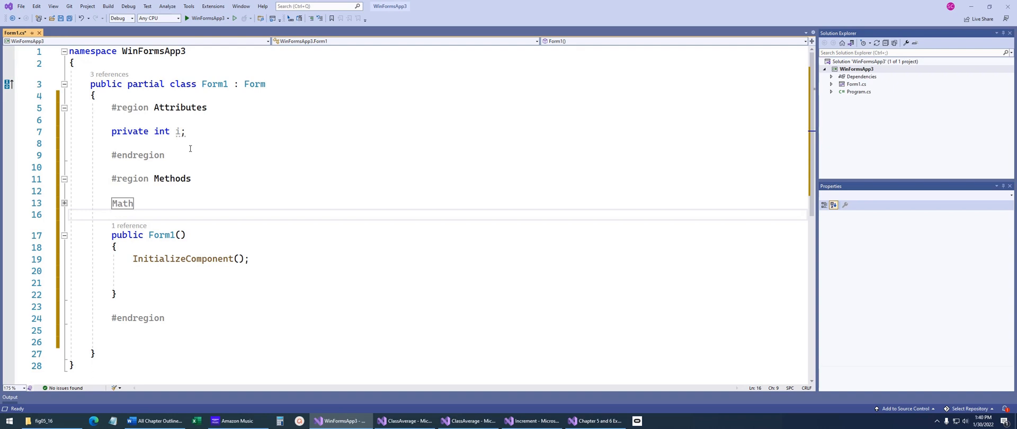
mouse_move(184, 163)
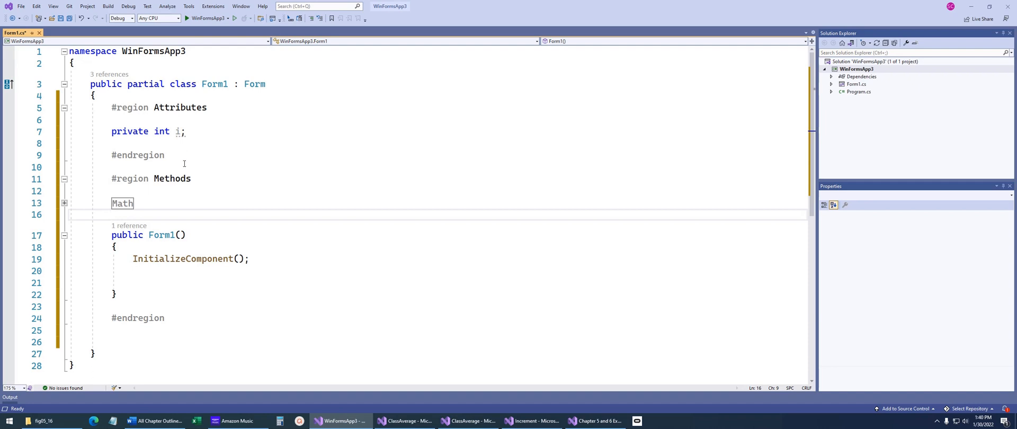
mouse_move(227, 205)
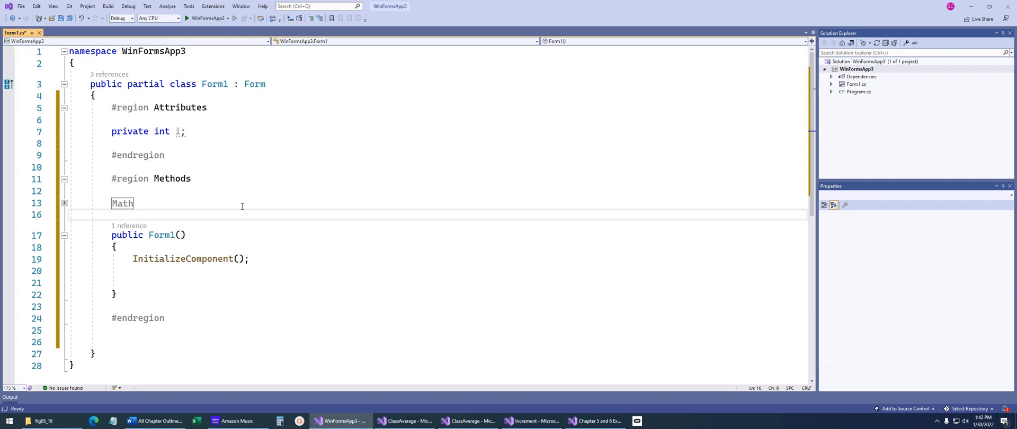
Click in Form1.cs to review the Attributes and Methods regions.
click(113, 215)
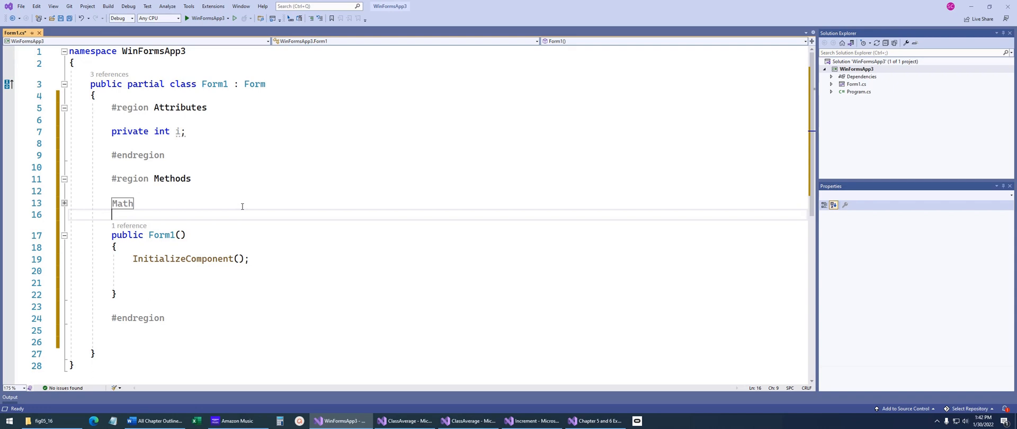
mouse_move(269, 191)
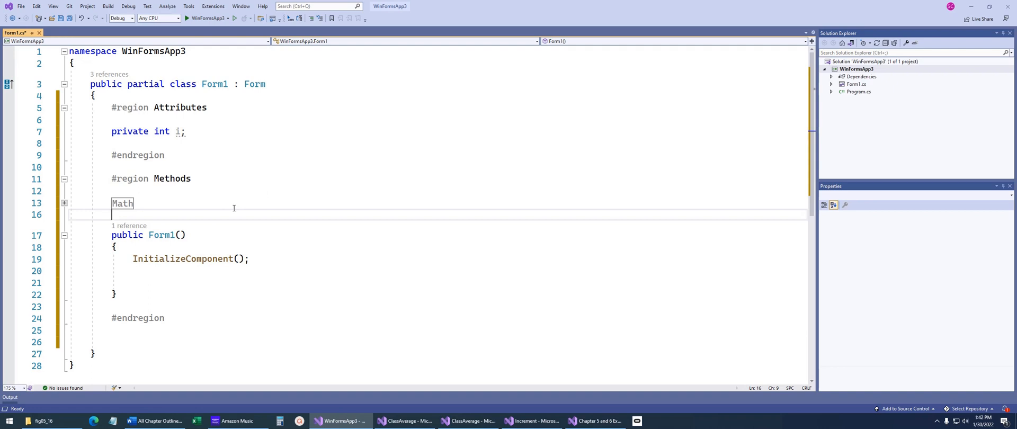
mouse_move(264, 236)
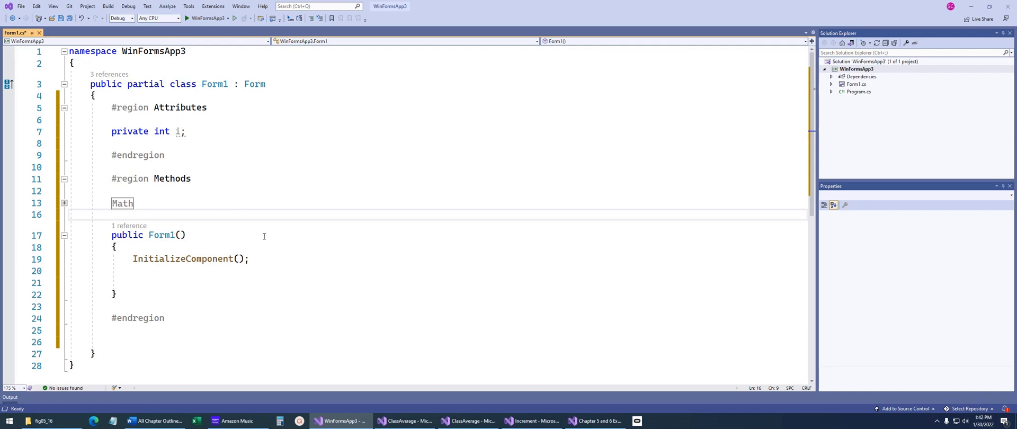
Insert an if snippet below InitializeComponent() in the Form1 constructor.
click(259, 271)
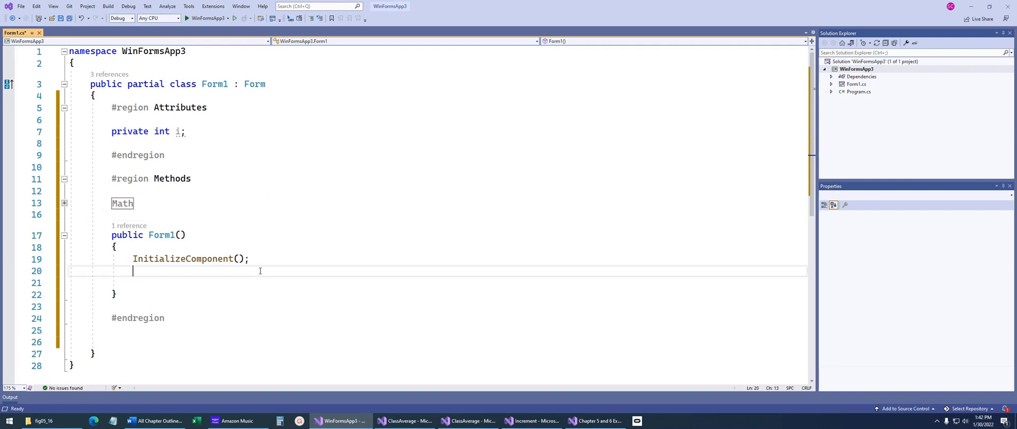
key(enter)
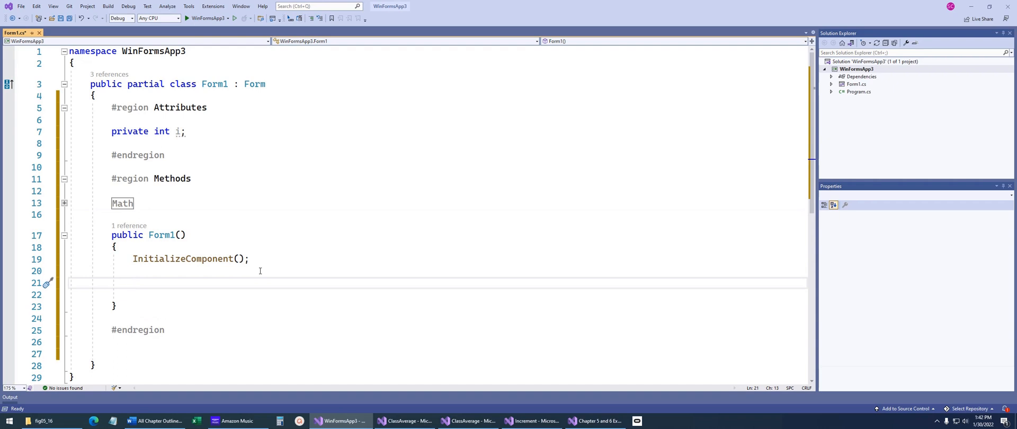
text(if)
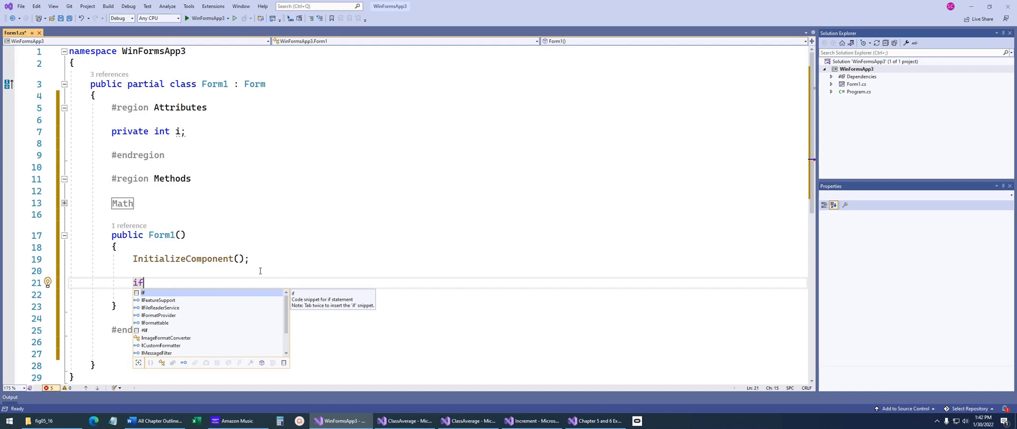
key(Tab)
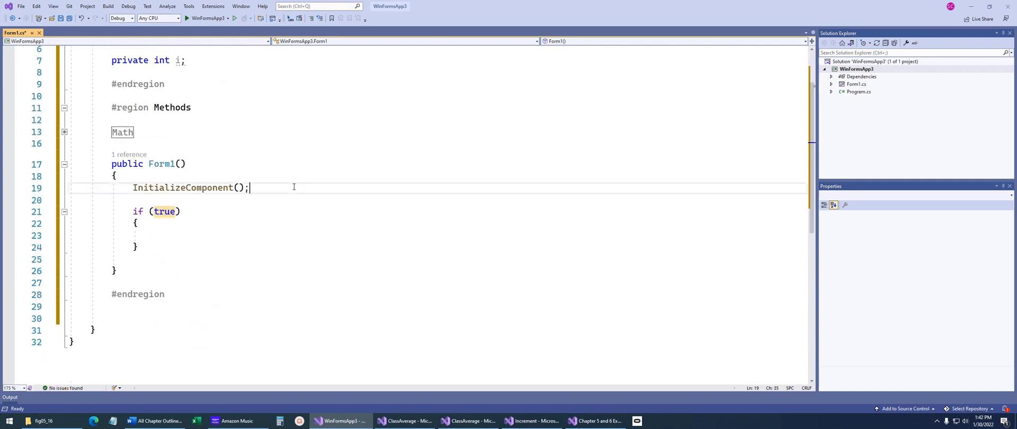
key(enter)
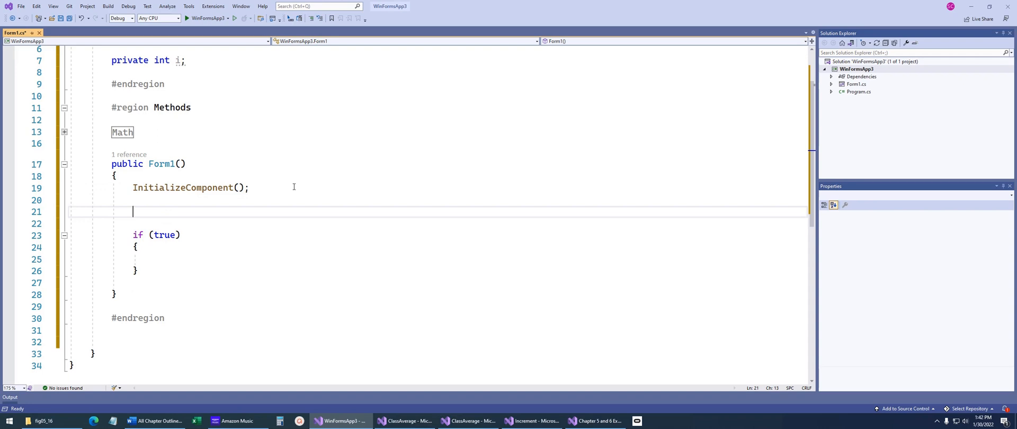
Declare bool isMyVar = false above the if statement.
text(bool)
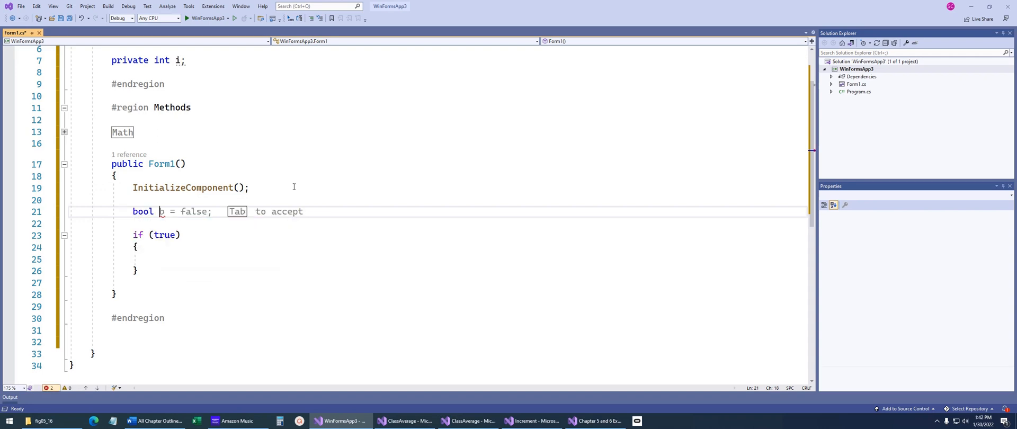
text(isM)
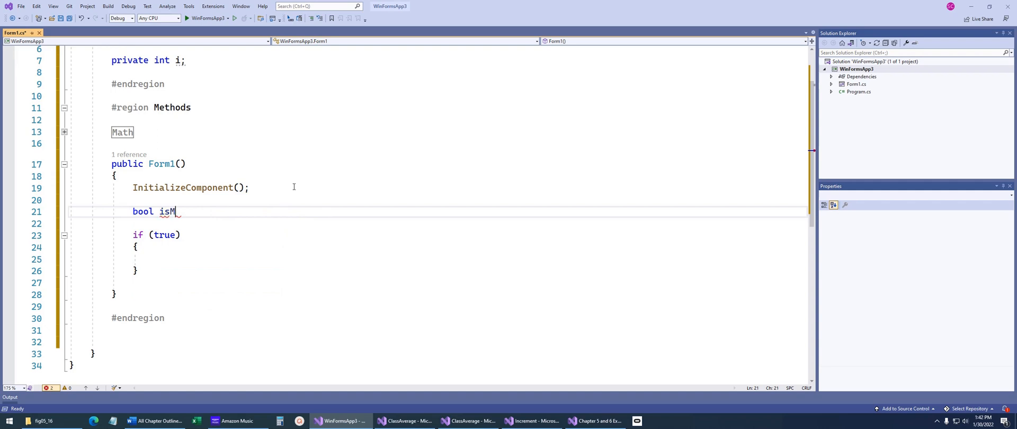
text(yVar = false;)
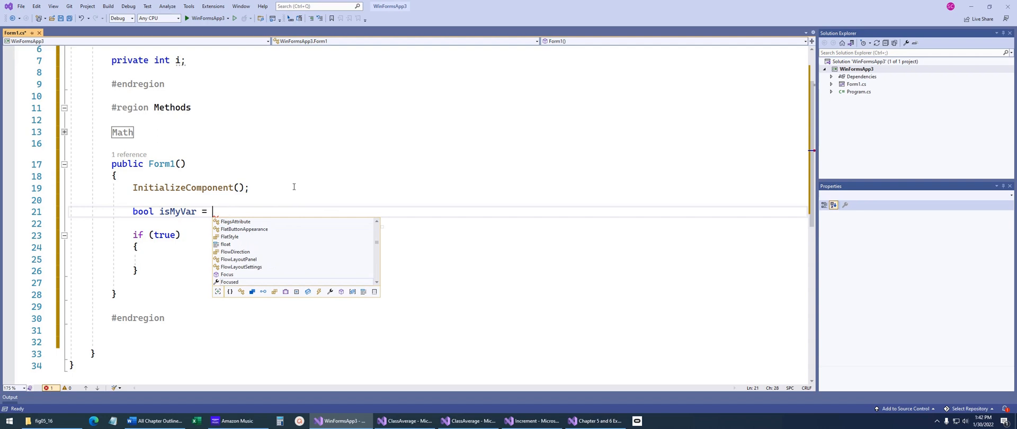
text(false;)
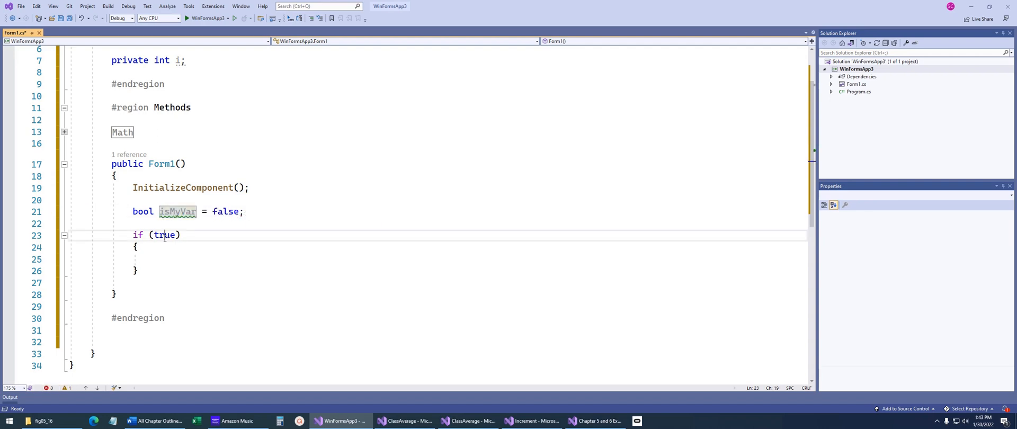
Set the if condition to isMyVar == true and add an else branch.
text(isMyVar ==)
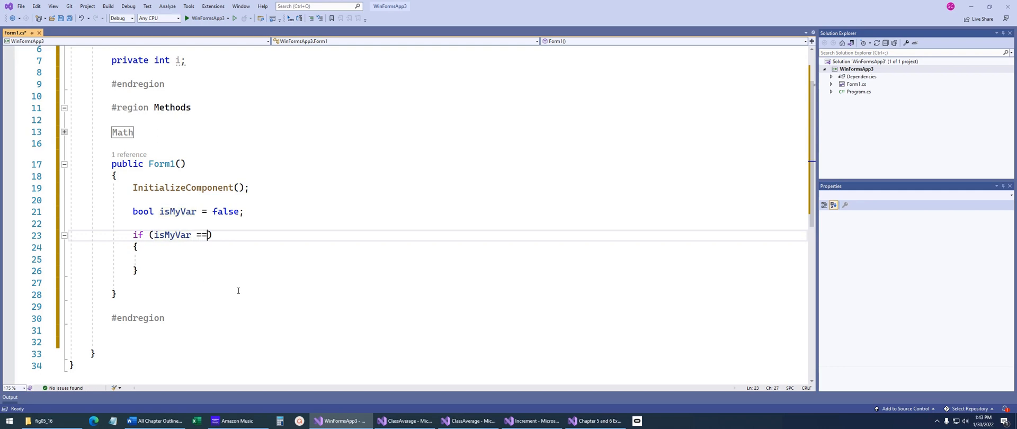
text(true)
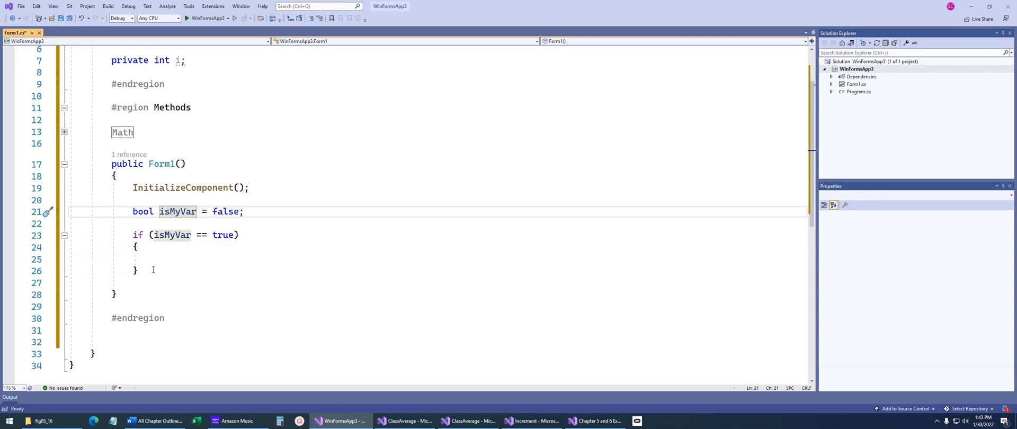
text(else)
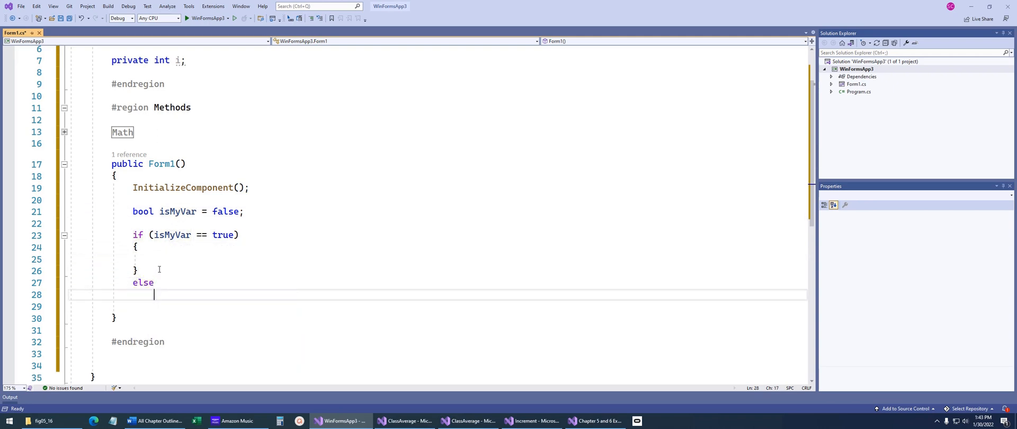
text({)
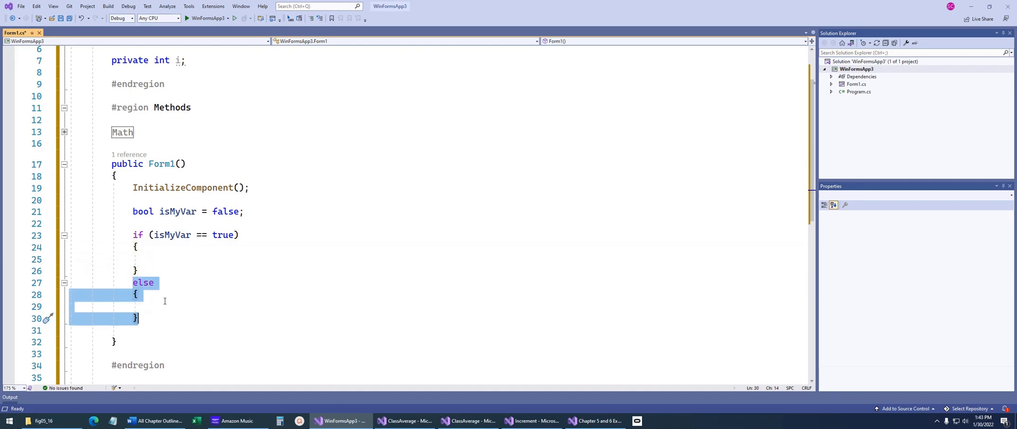
click(179, 259)
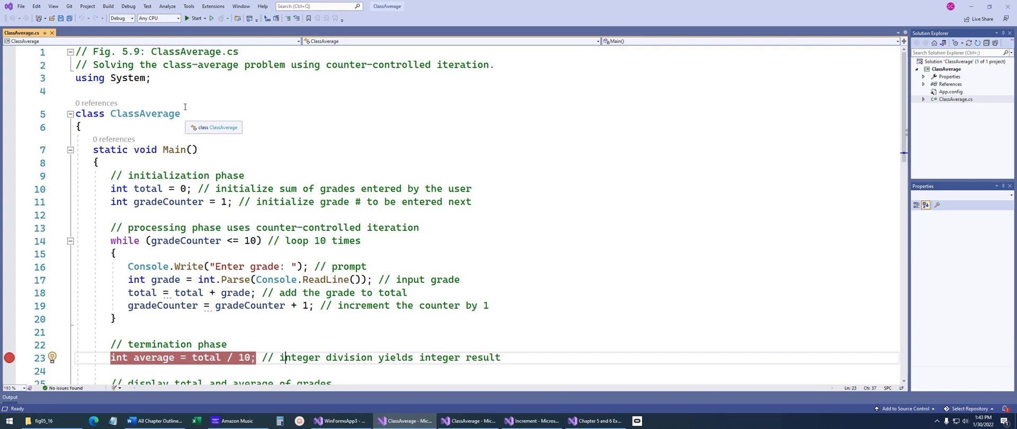
mouse_move(289, 158)
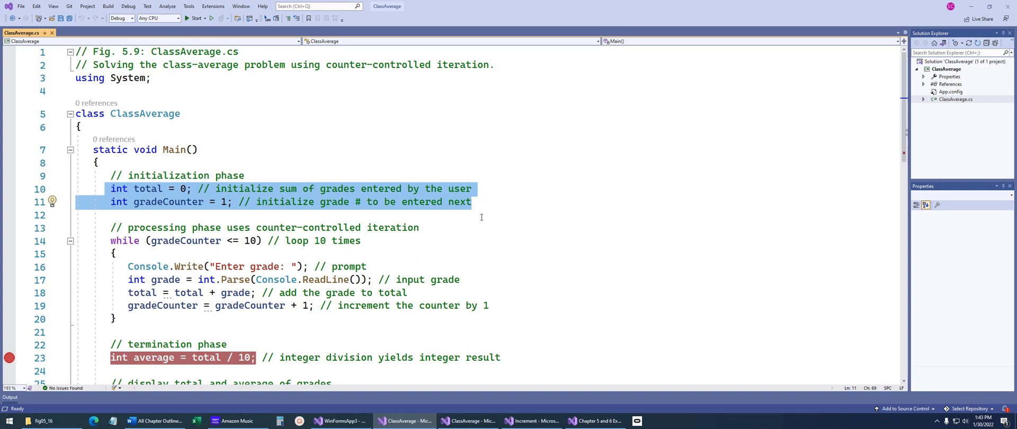
Highlight the gradeCounter <= 10 condition and the while loop body in ClassAverage.
scroll(down, 3)
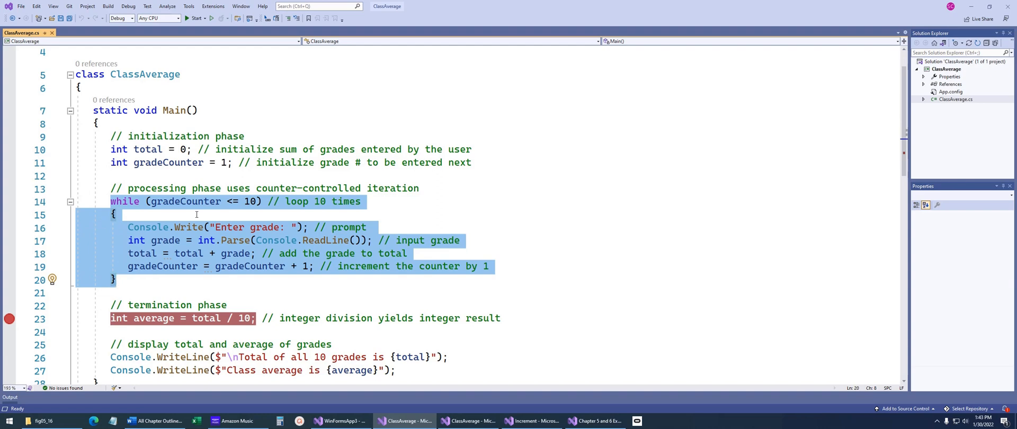
click(197, 215)
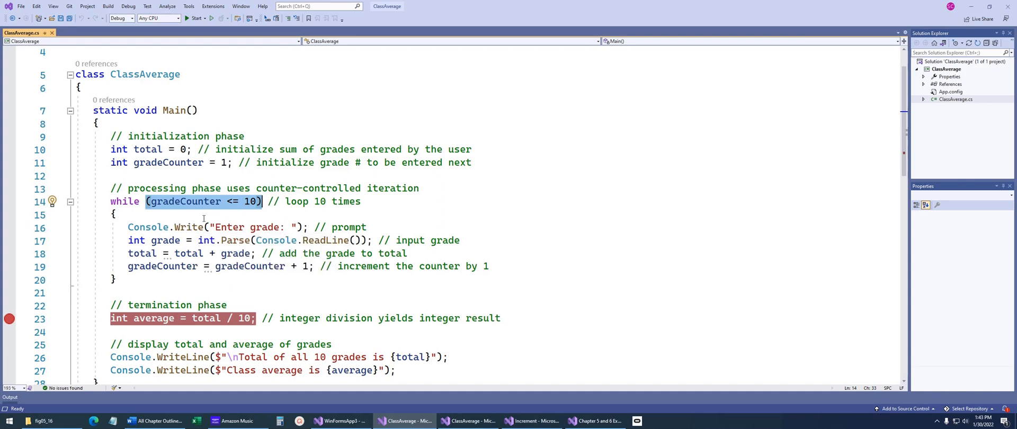
mouse_move(151, 216)
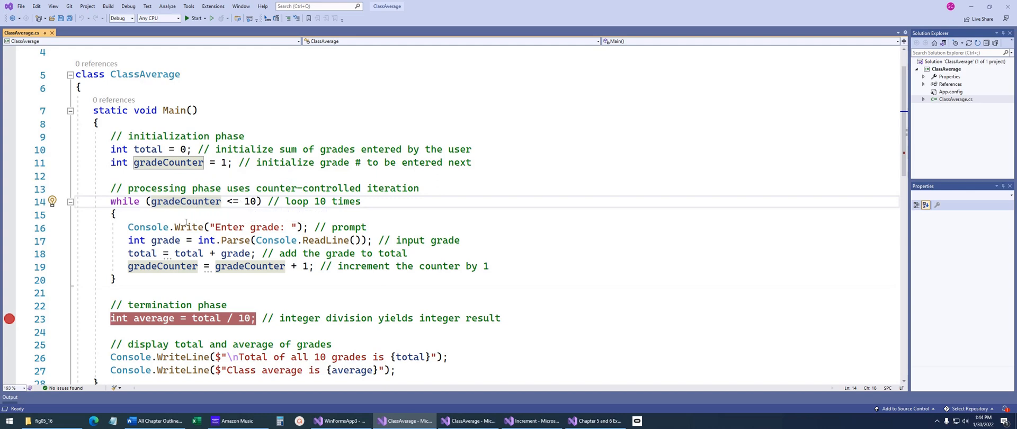
drag(127, 227, 489, 266)
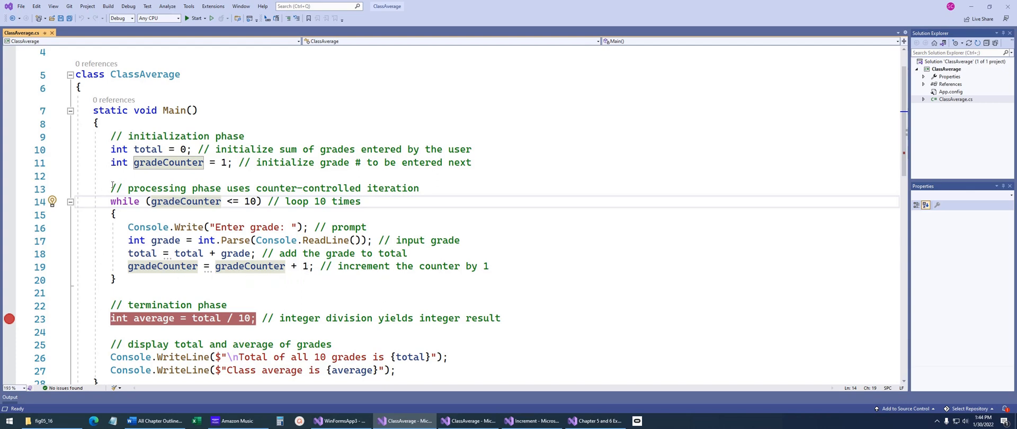
mouse_move(185, 200)
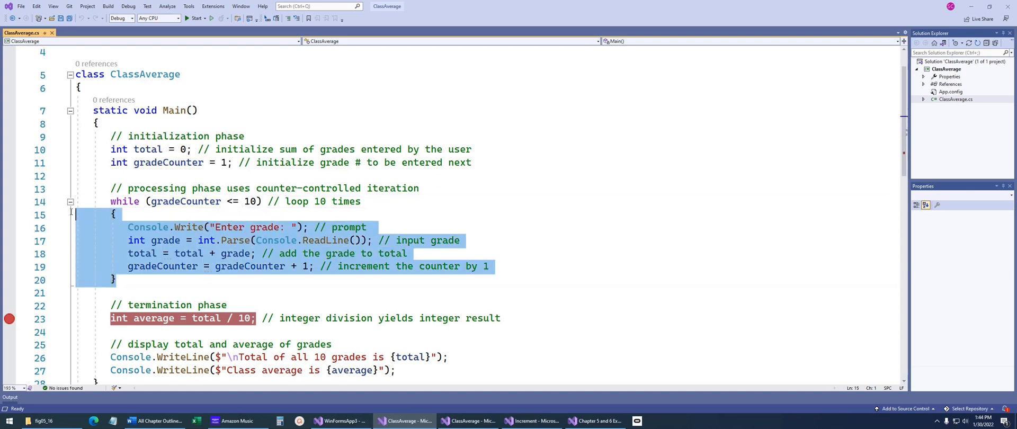
scroll(down, 3)
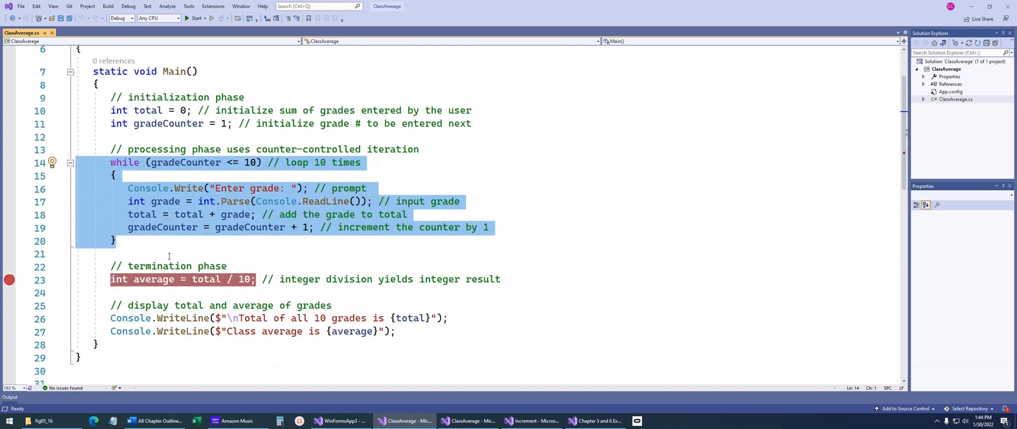
Change the average declaration to double, restore it to int, and highlight total / 10.
click(290, 279)
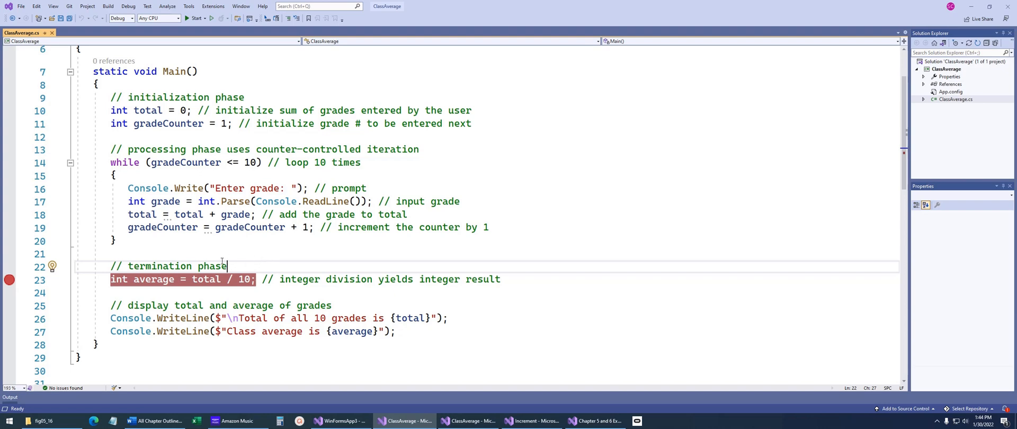
double_click(206, 279)
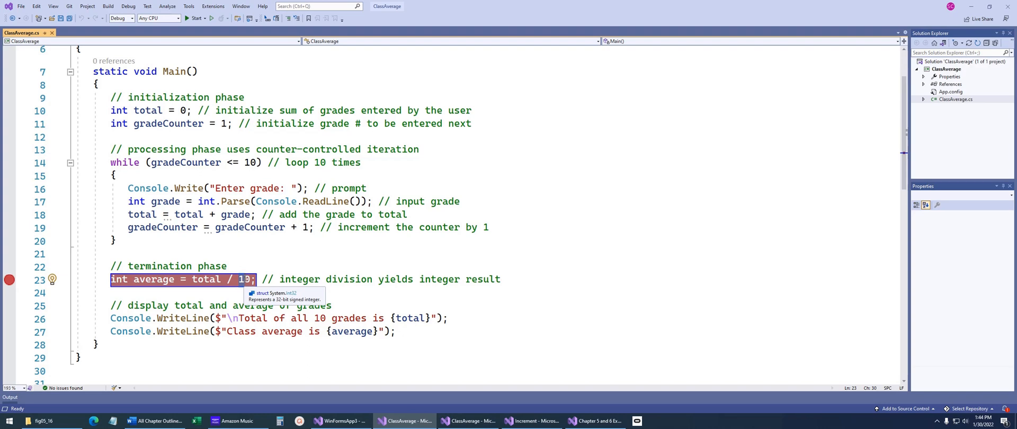
mouse_move(206, 278)
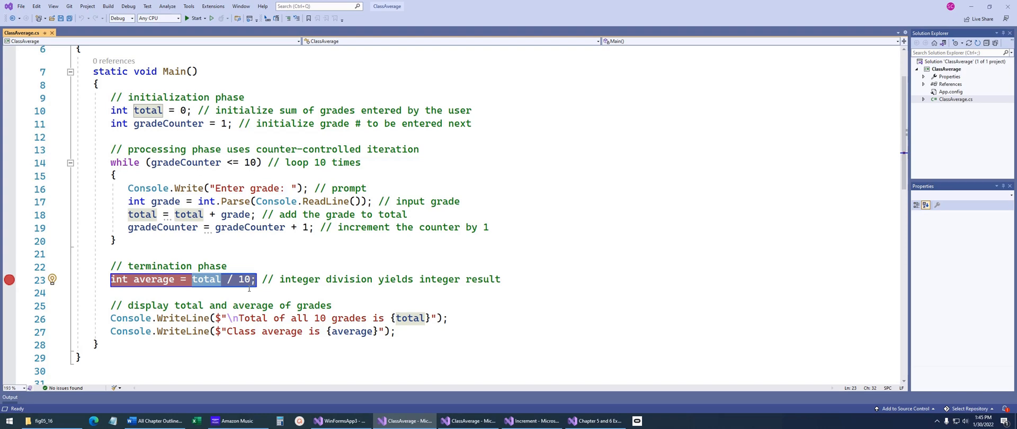
text(double)
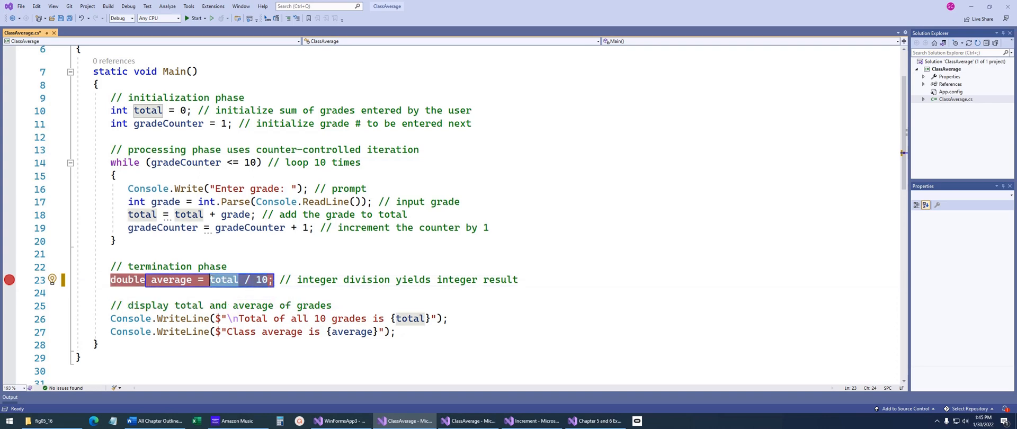
mouse_move(170, 279)
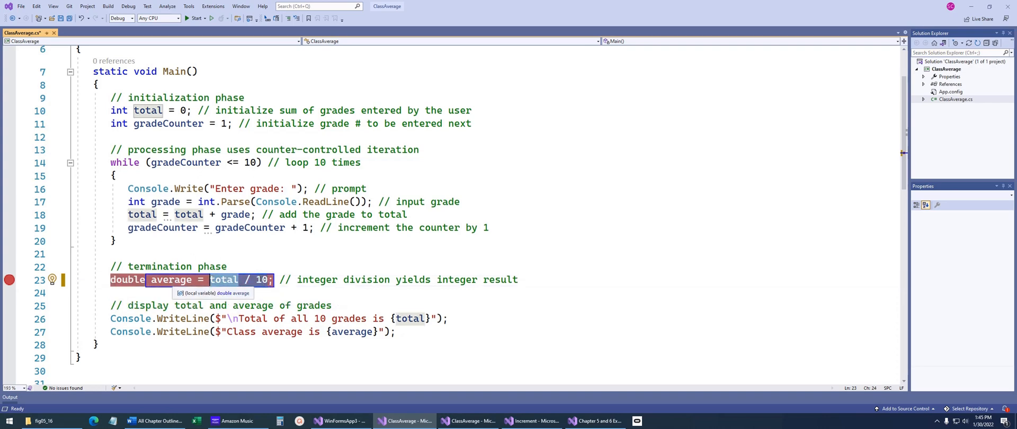
text(int)
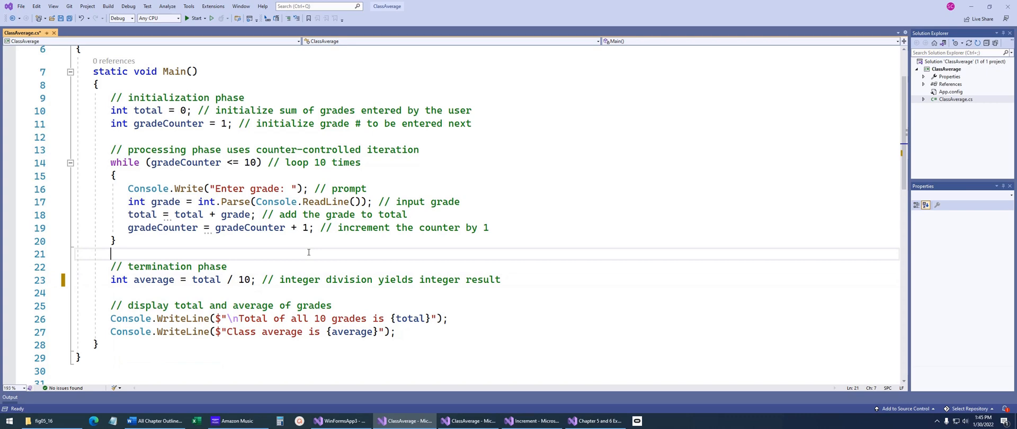
click(153, 280)
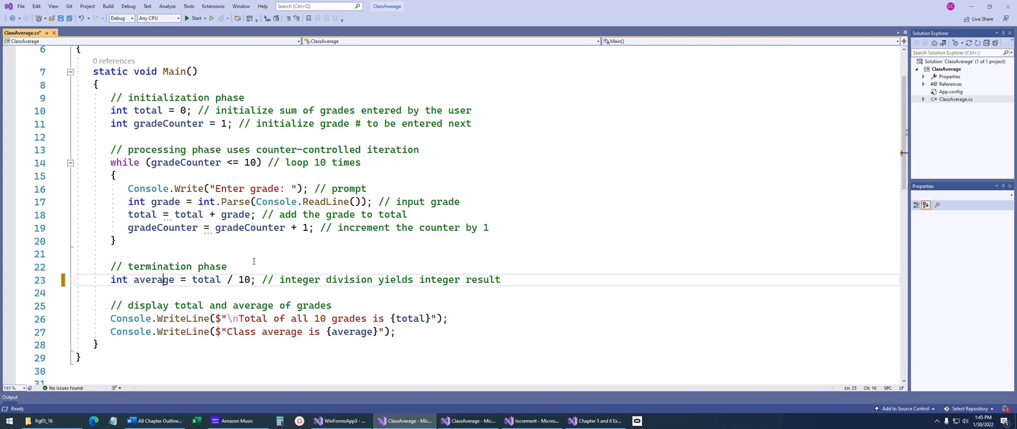
double_click(154, 279)
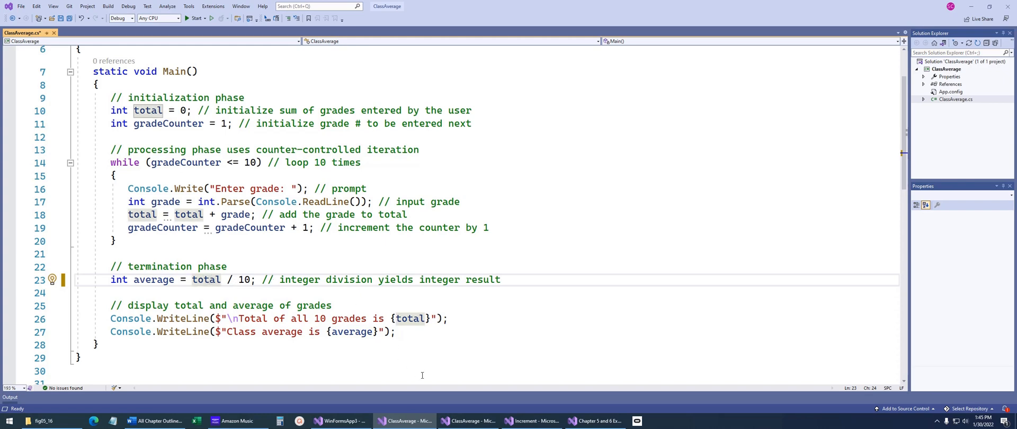
click(468, 421)
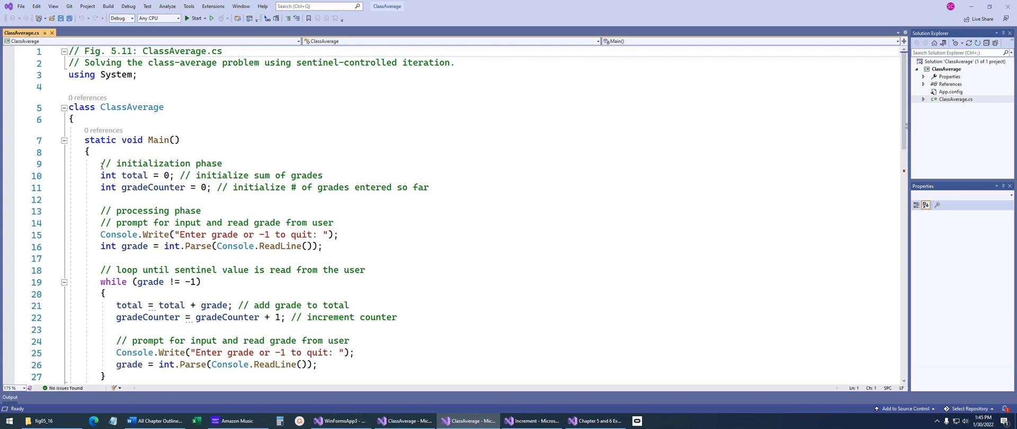
Highlight the -1 sentinel prompt, first grade read, and total update lines.
drag(100, 163, 323, 246)
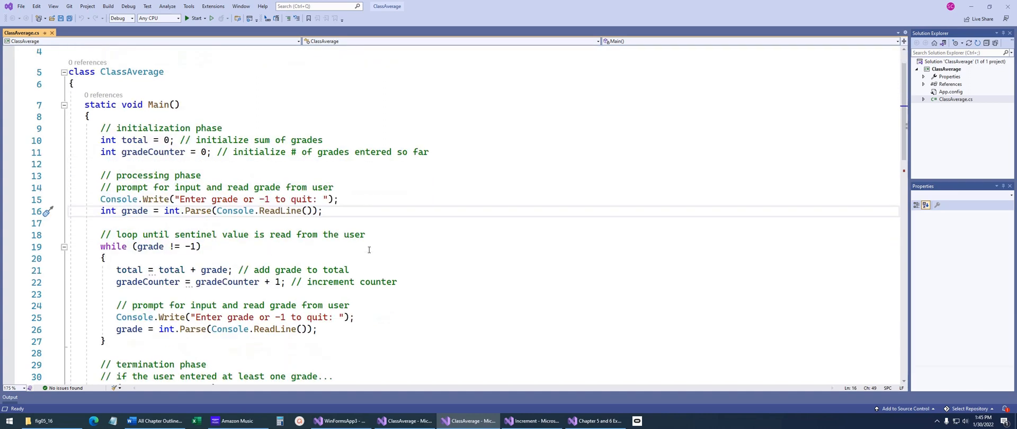
drag(129, 199, 323, 211)
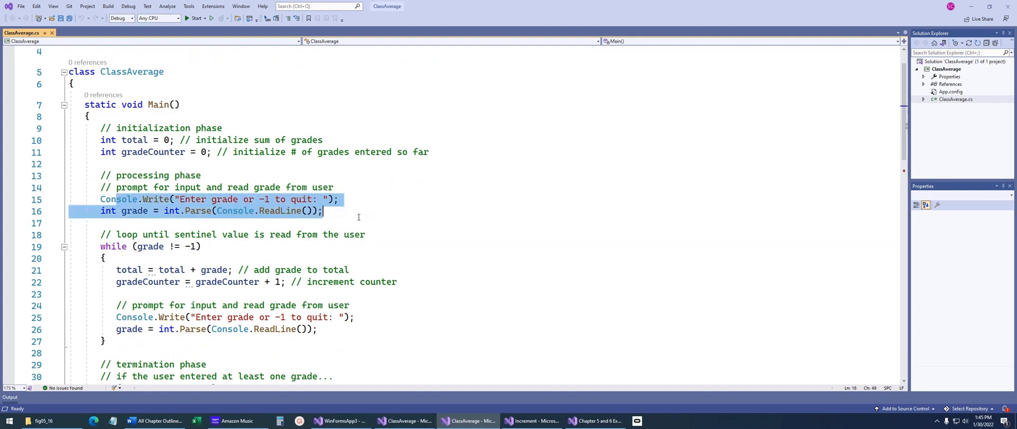
click(323, 211)
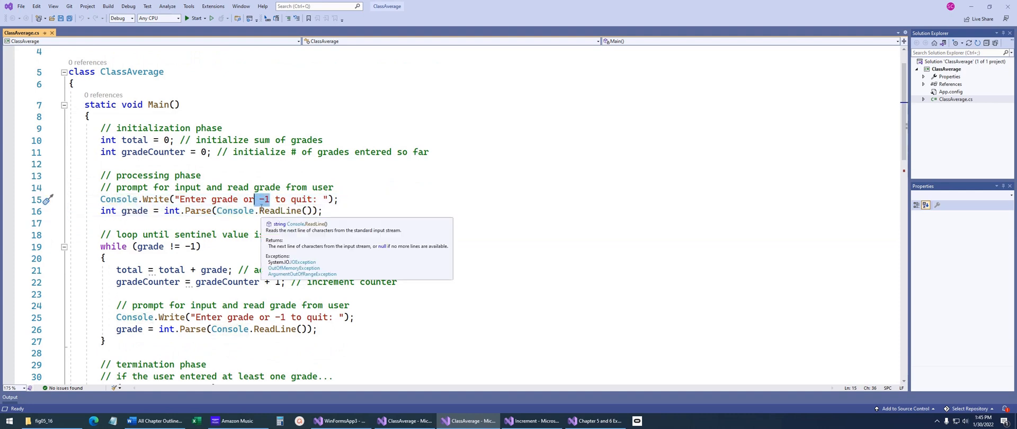
click(147, 251)
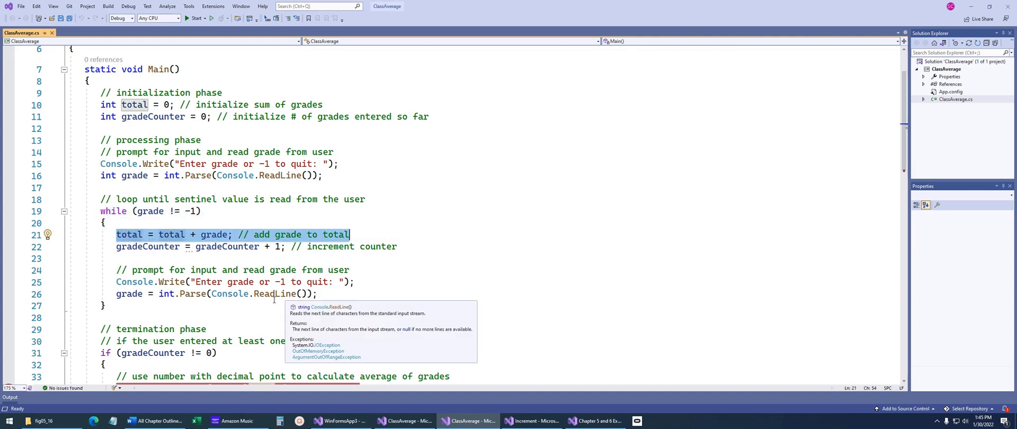
mouse_move(179, 270)
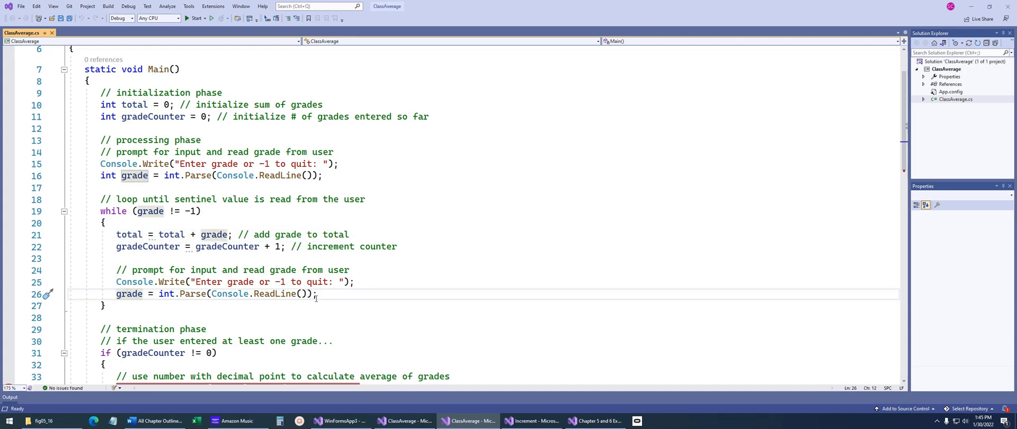
scroll(down, 3)
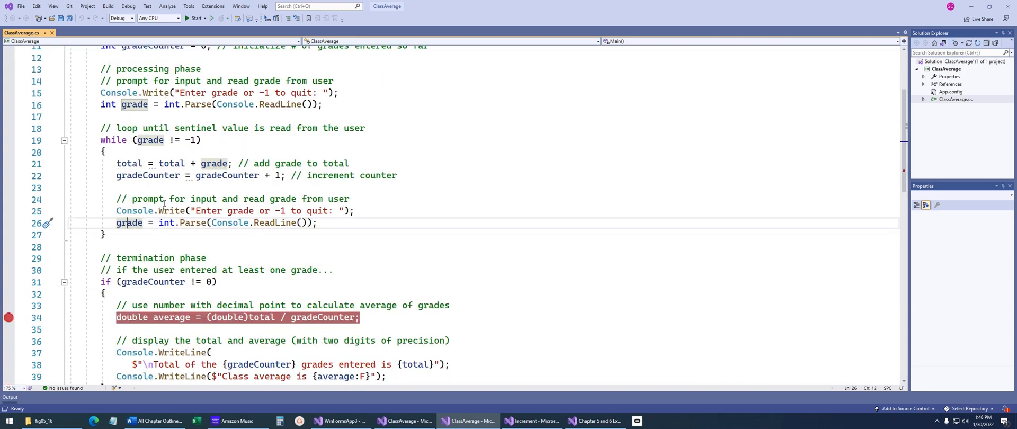
scroll(down, 3)
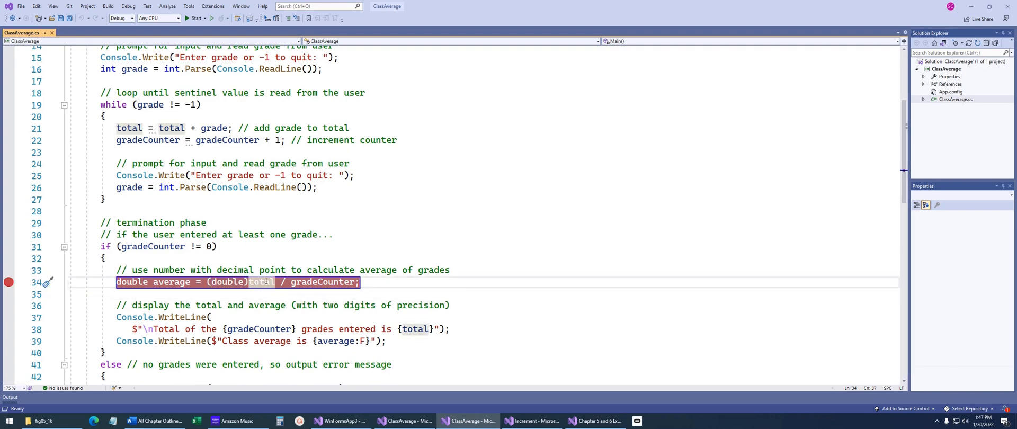
mouse_move(260, 282)
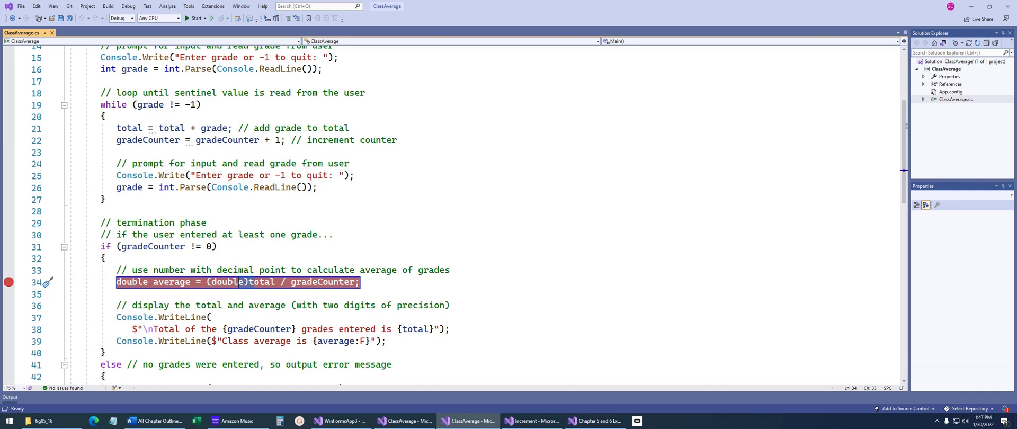
mouse_move(226, 282)
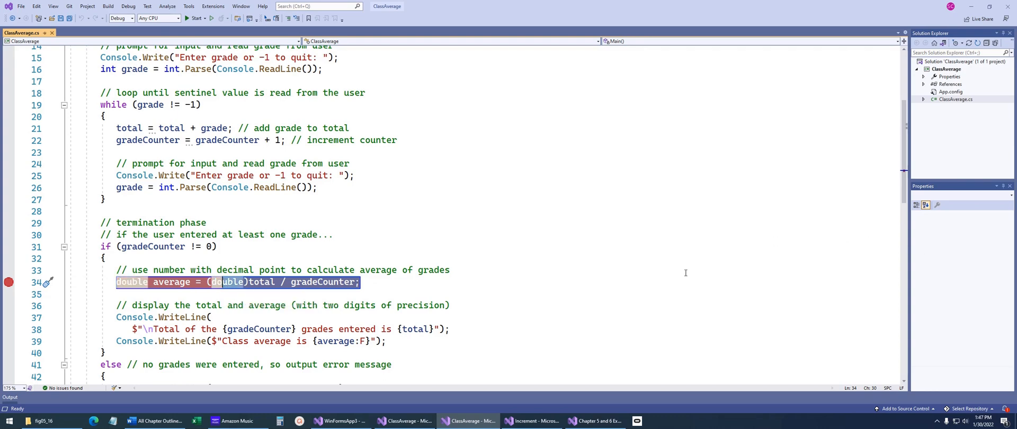
In Increment.cs, highlight the before- and after-postincrement output lines and c++.
click(532, 420)
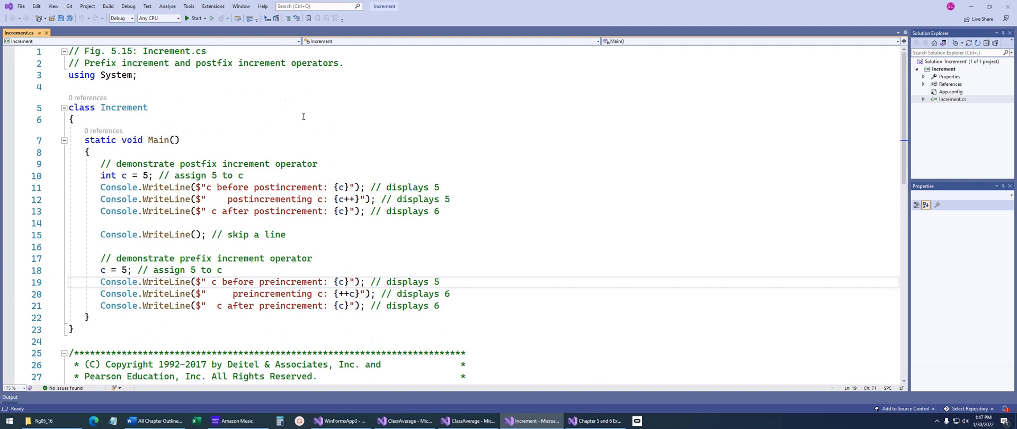
mouse_move(364, 159)
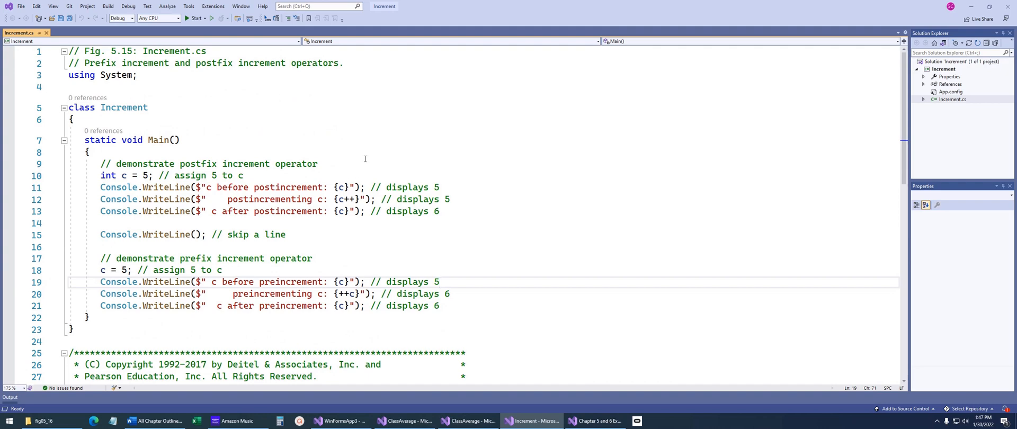
mouse_move(353, 164)
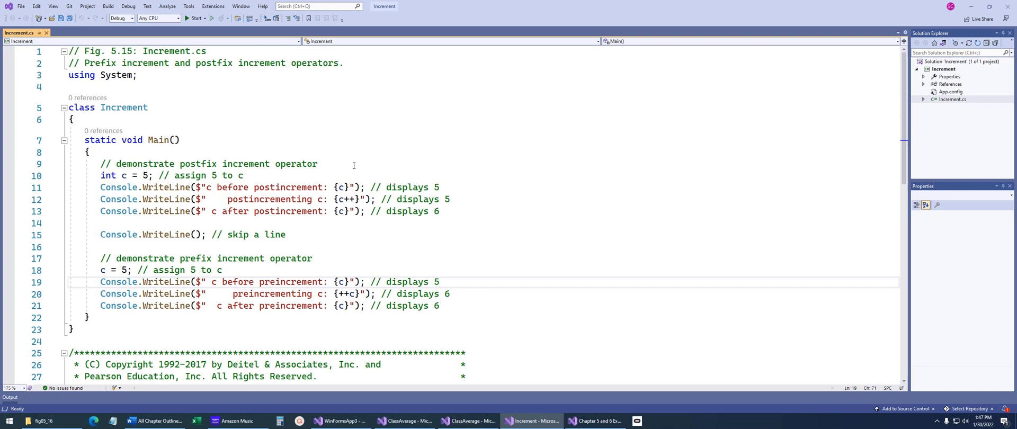
click(440, 282)
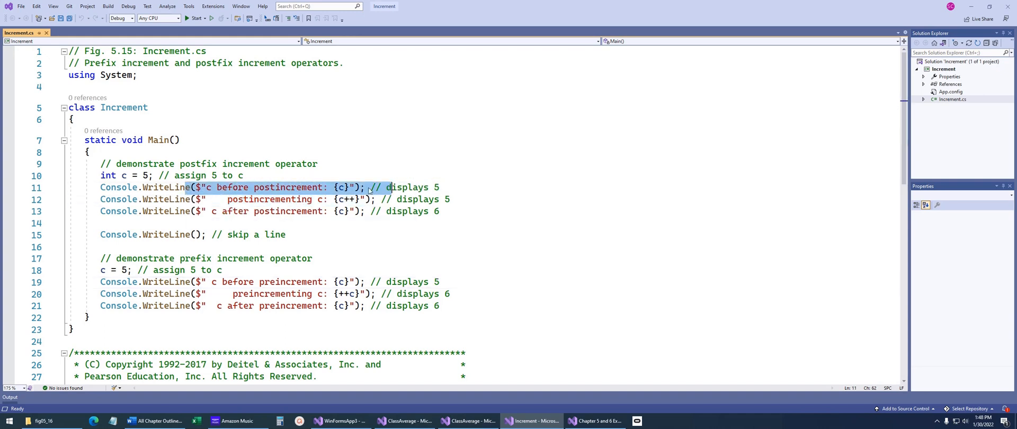
click(139, 176)
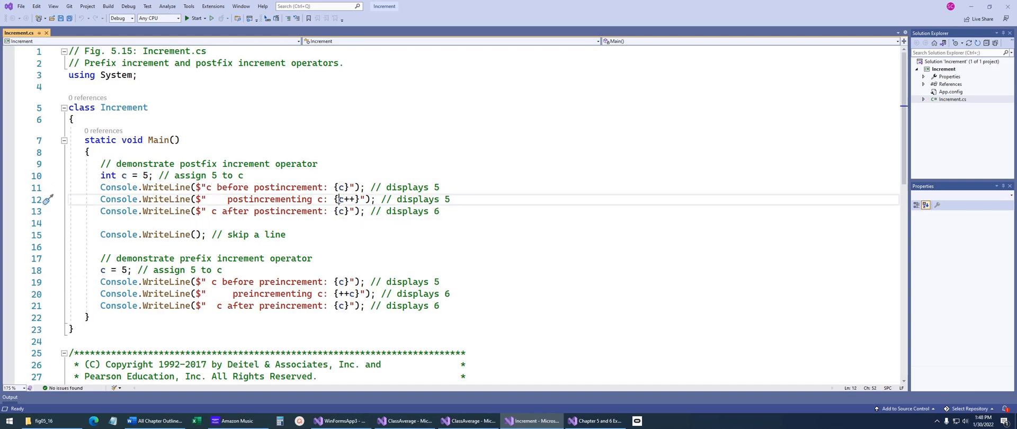
click(340, 199)
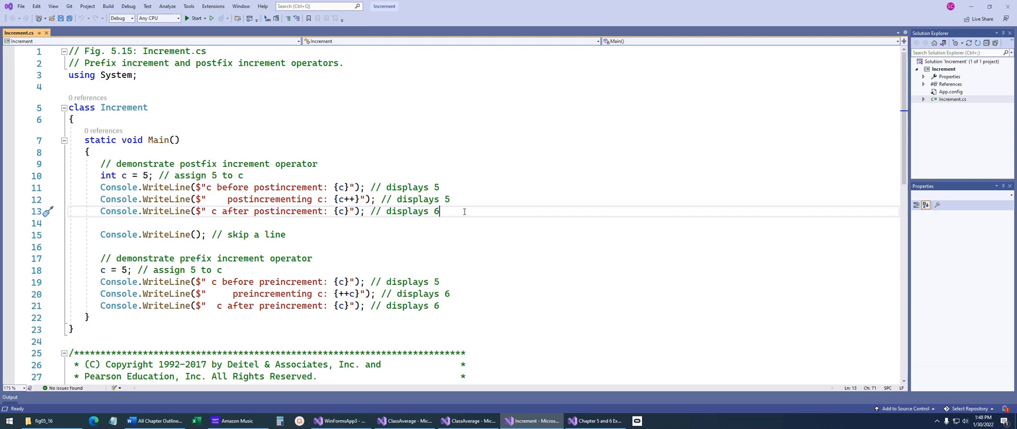
mouse_move(194, 275)
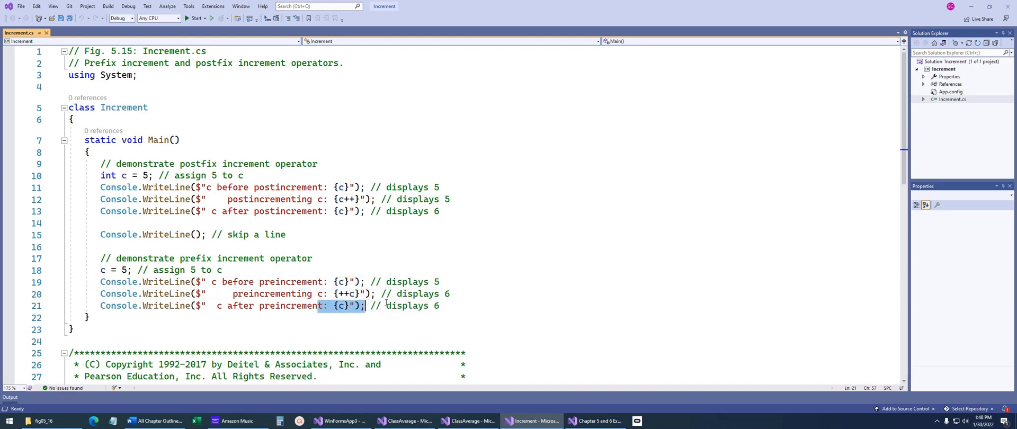
Select the c++ and ++c expressions, then bring up Chapter 5 and 6 Example.
click(346, 293)
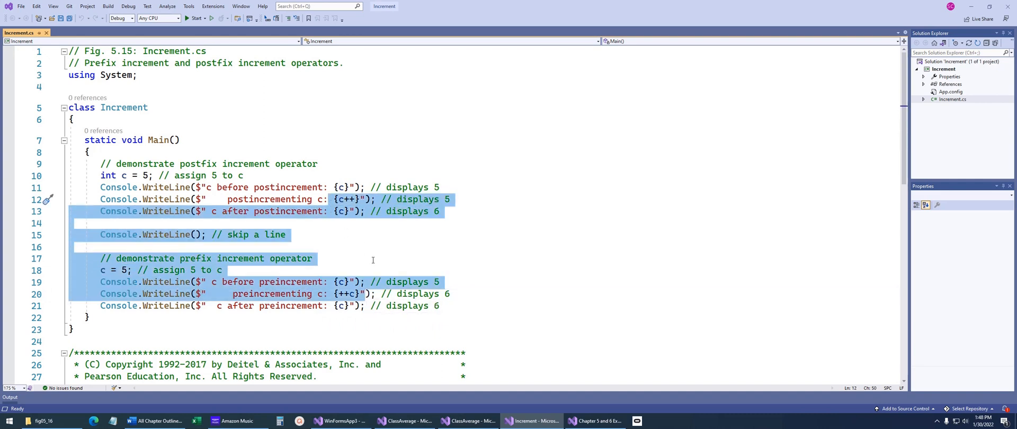
click(386, 199)
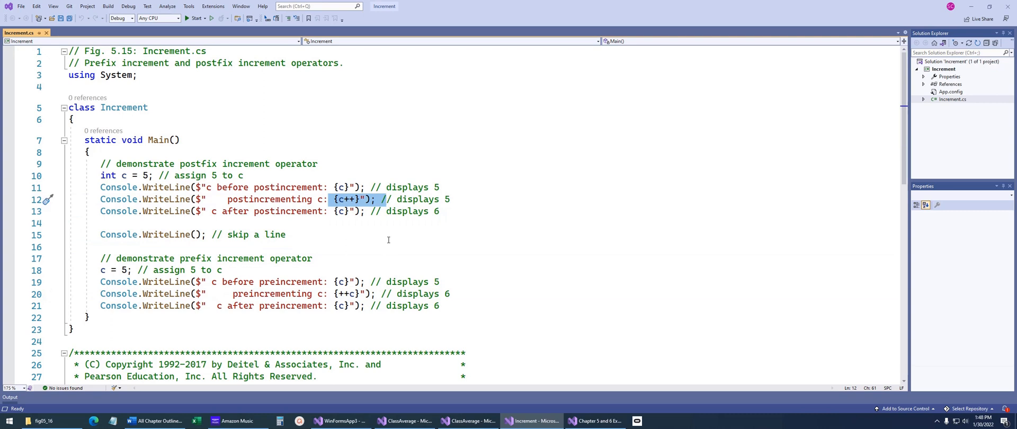
mouse_move(378, 238)
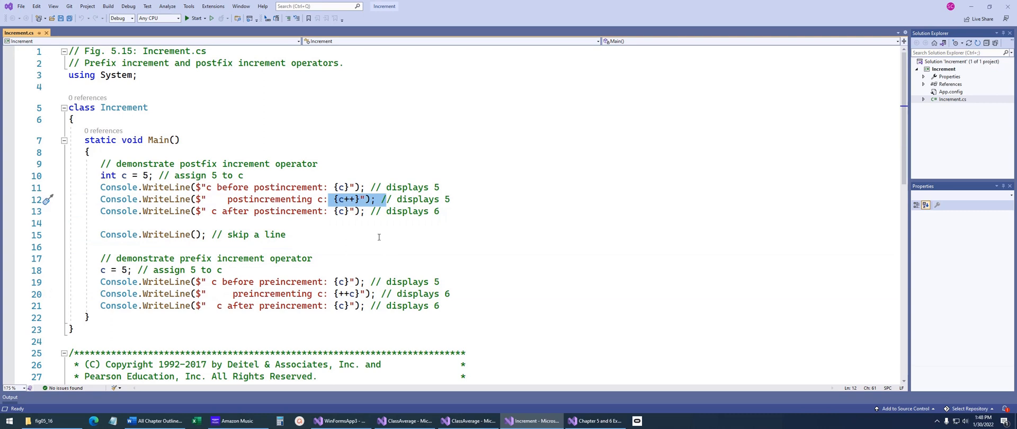
click(334, 199)
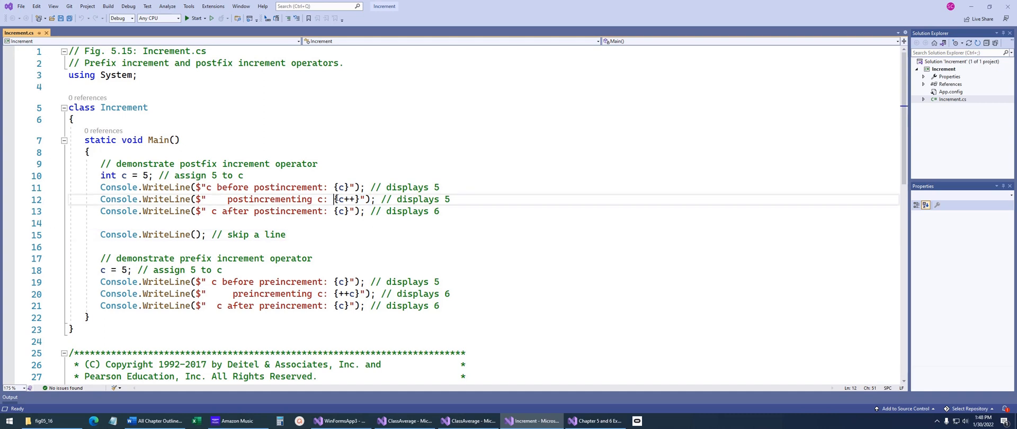
drag(333, 199, 375, 199)
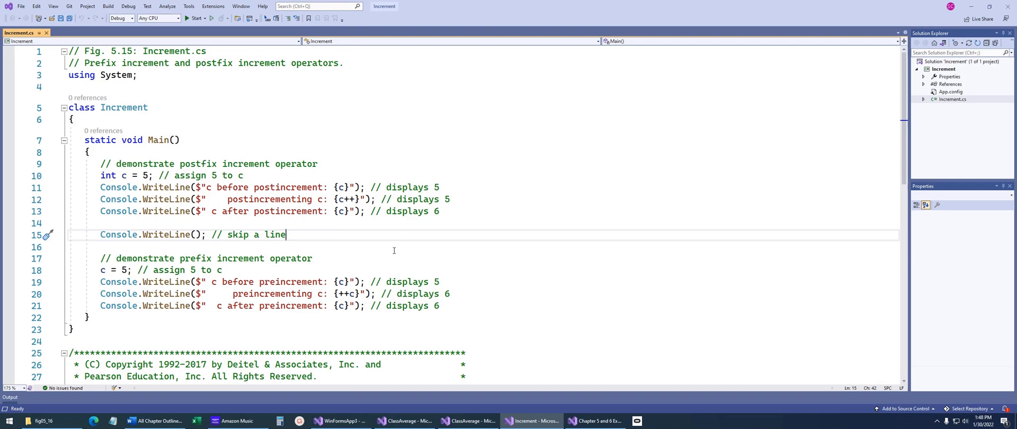
mouse_move(515, 298)
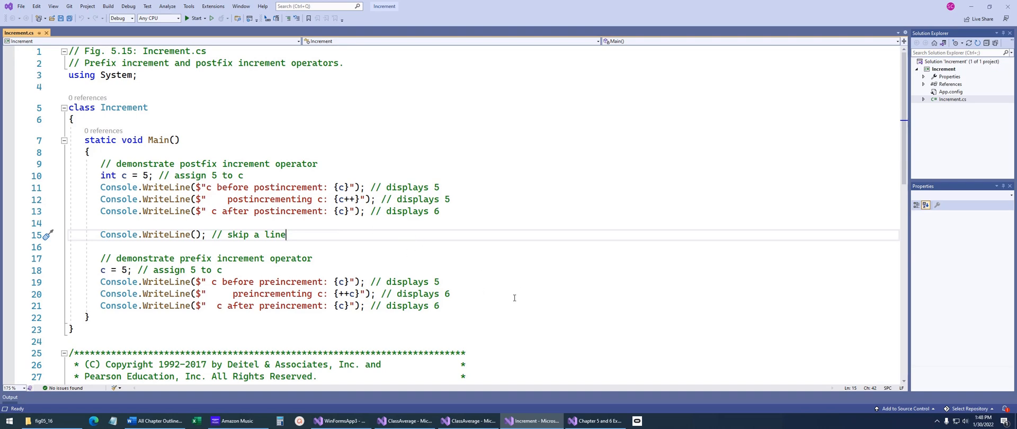
click(593, 420)
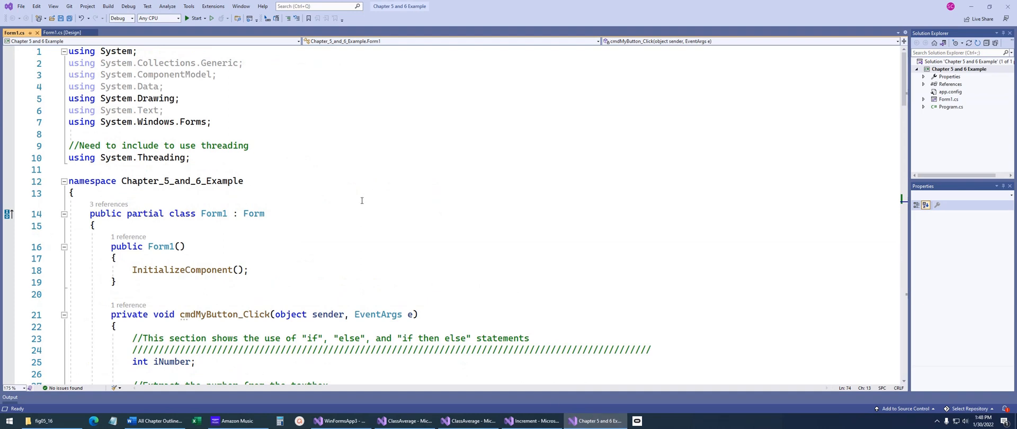
mouse_move(378, 206)
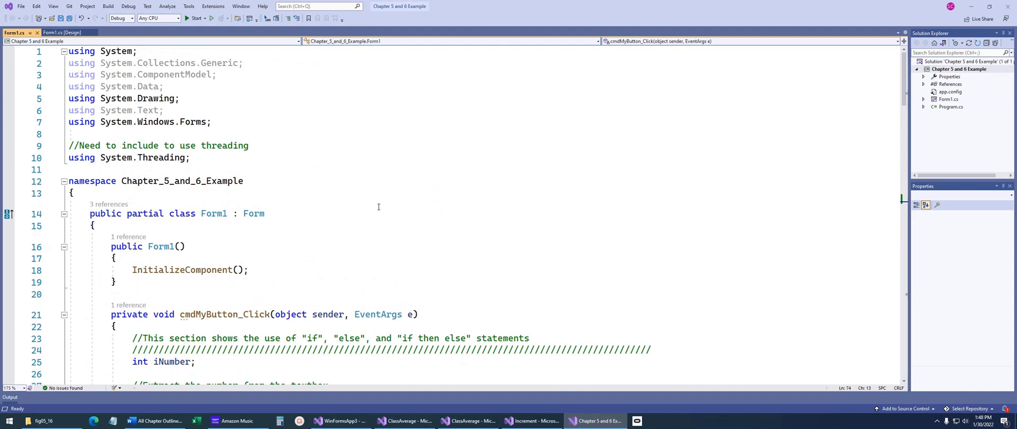
mouse_move(379, 200)
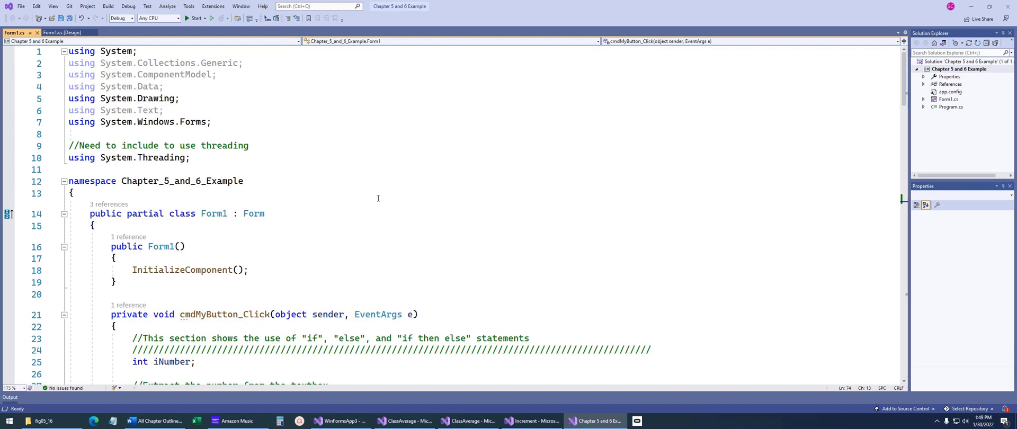
mouse_move(369, 196)
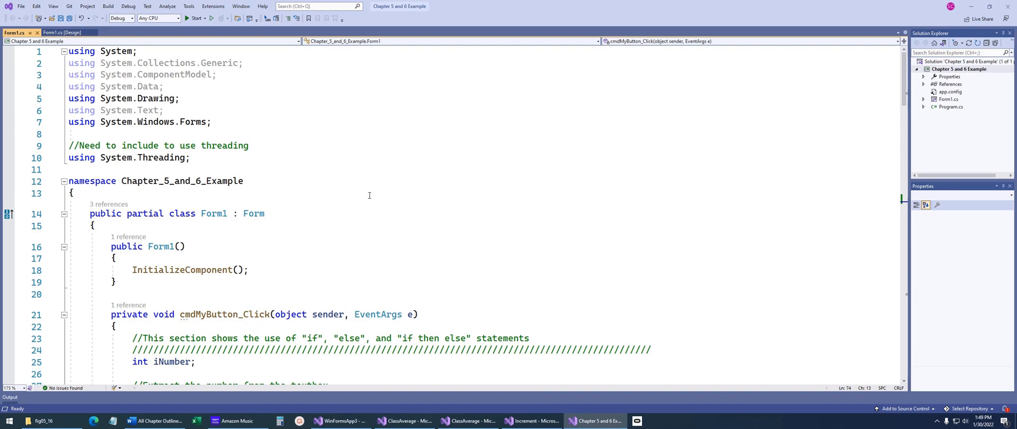
scroll(down, 3)
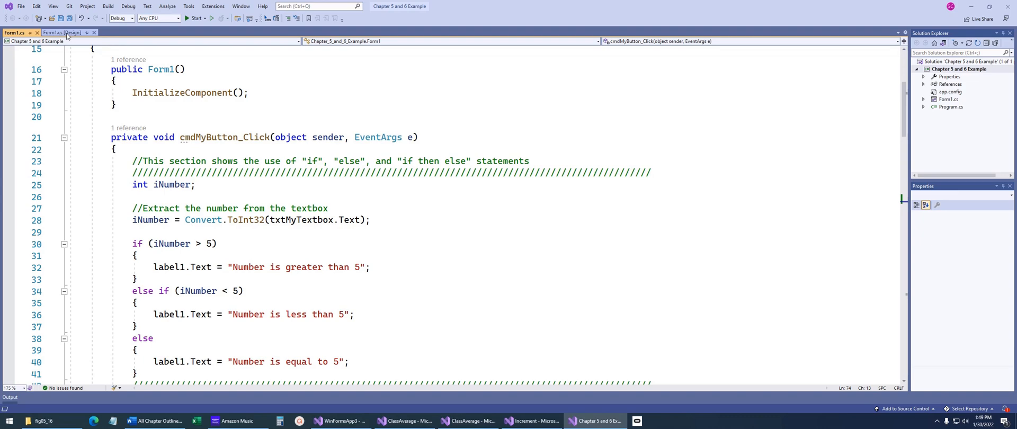
click(62, 32)
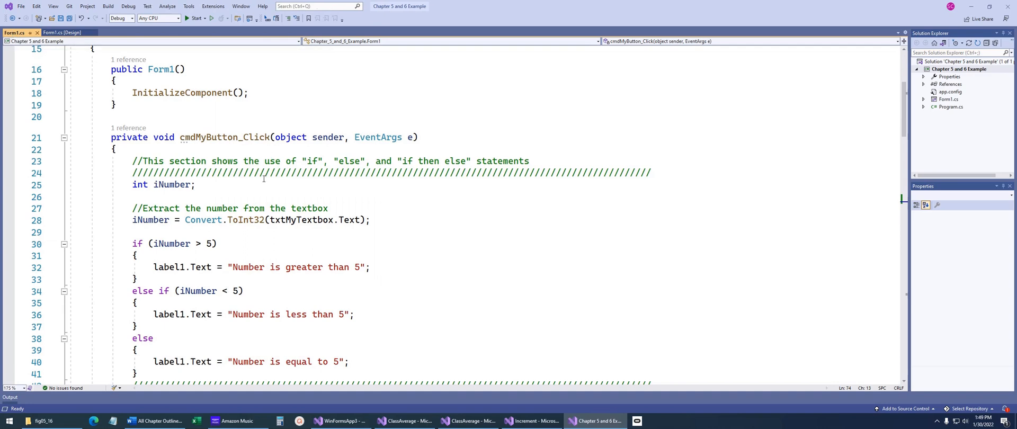
mouse_move(289, 182)
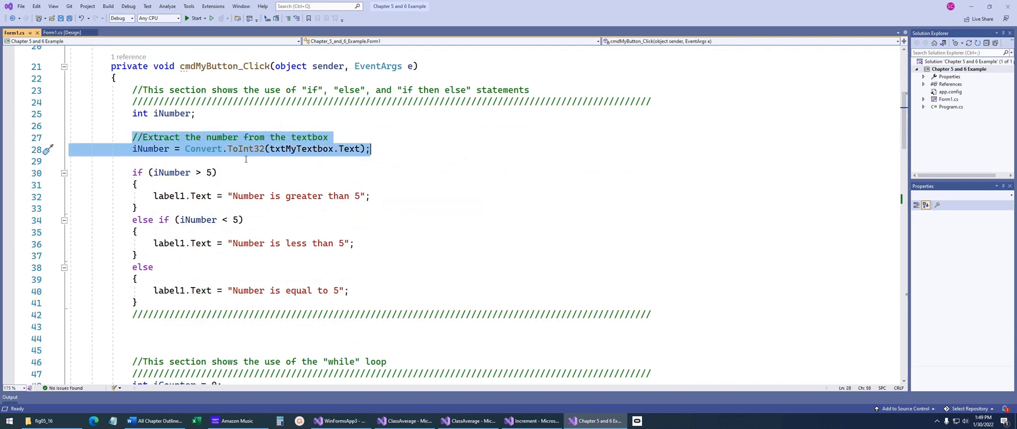
click(382, 149)
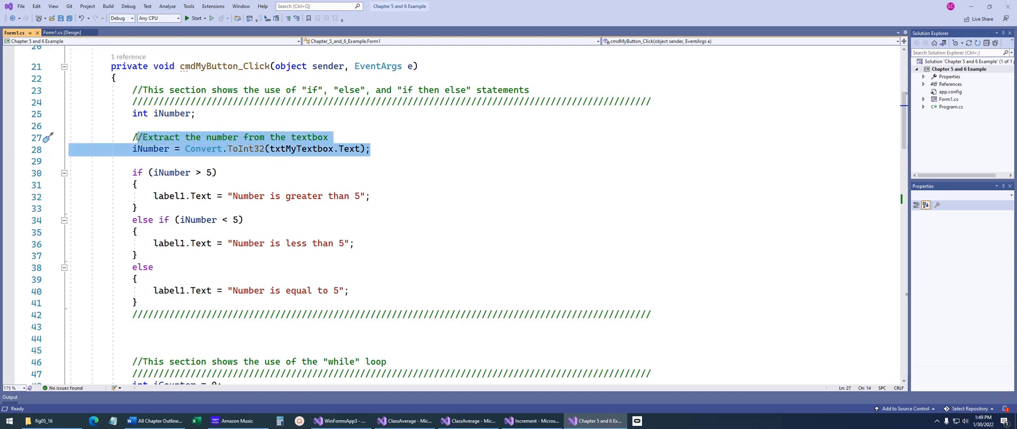
click(372, 148)
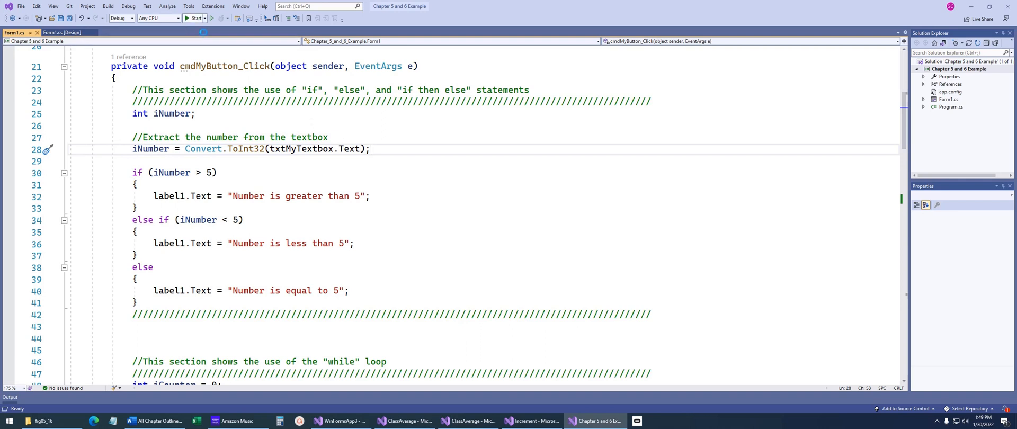
click(192, 17)
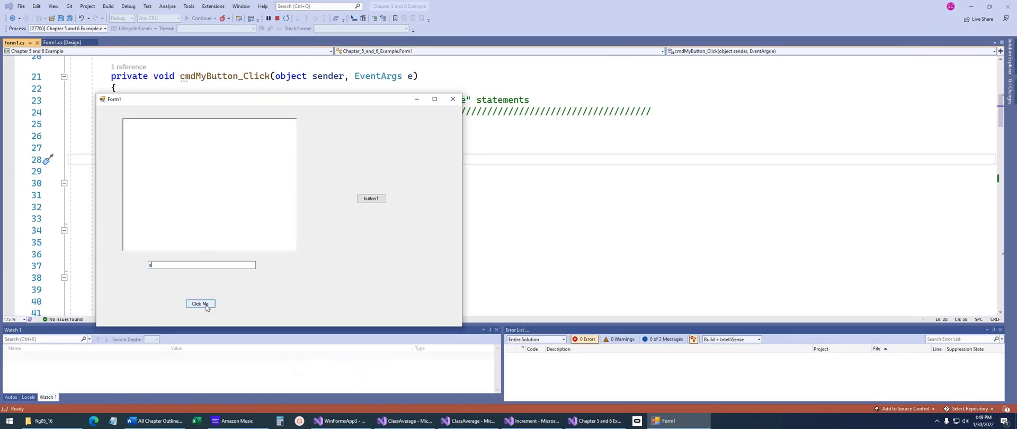
click(200, 304)
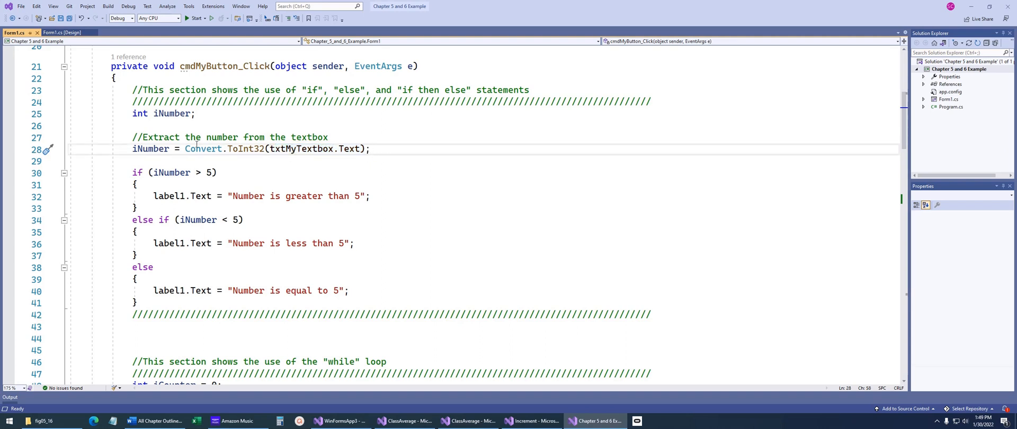
mouse_move(231, 203)
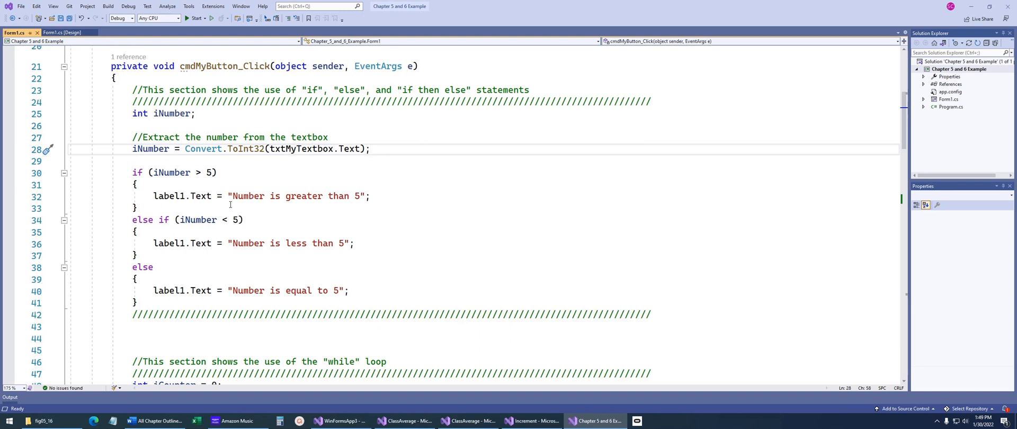
triple_click(250, 148)
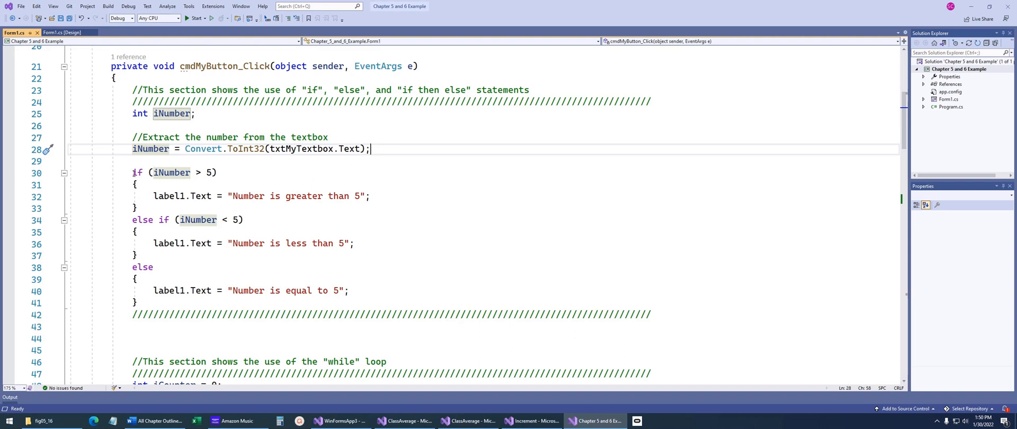
click(168, 172)
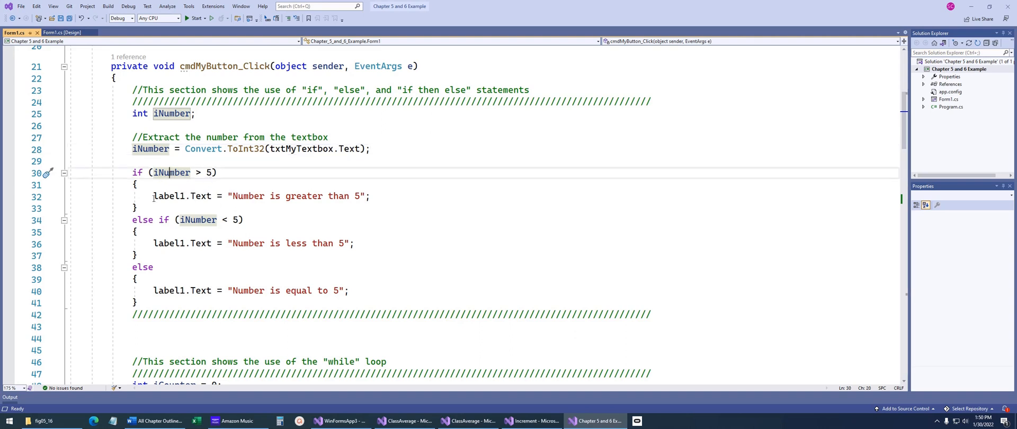
double_click(142, 220)
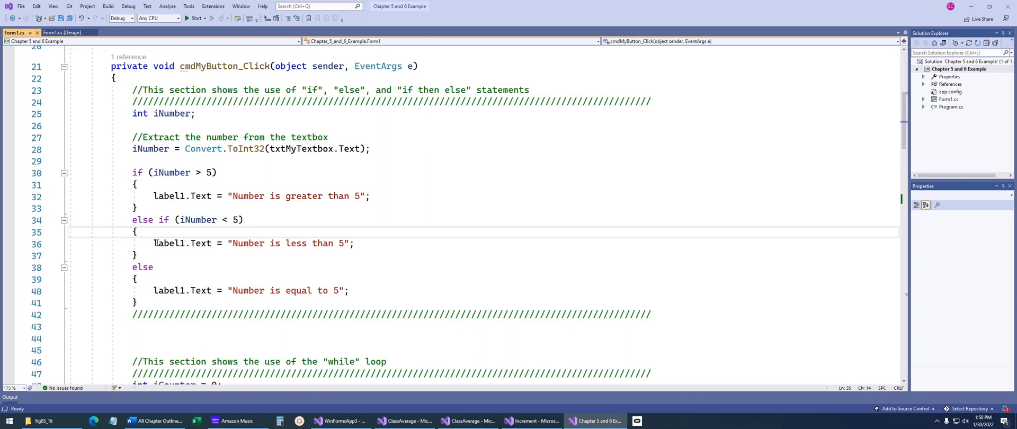
drag(132, 172, 136, 303)
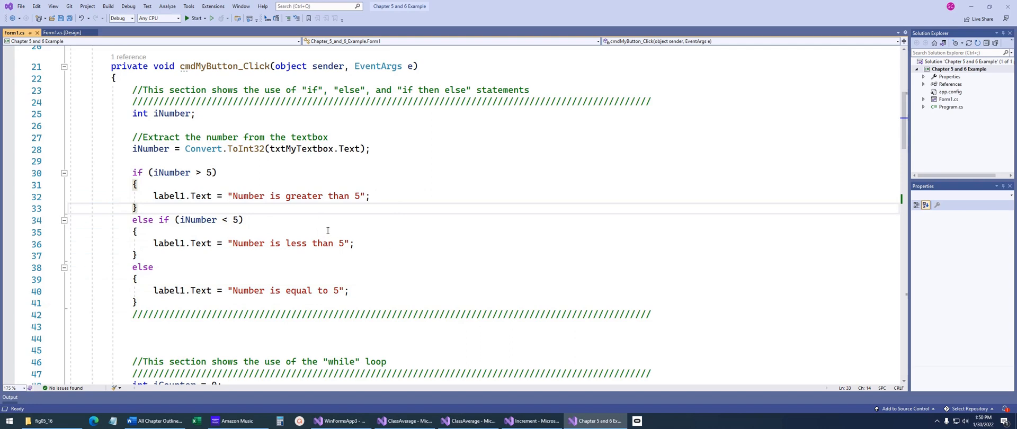
scroll(down, 3)
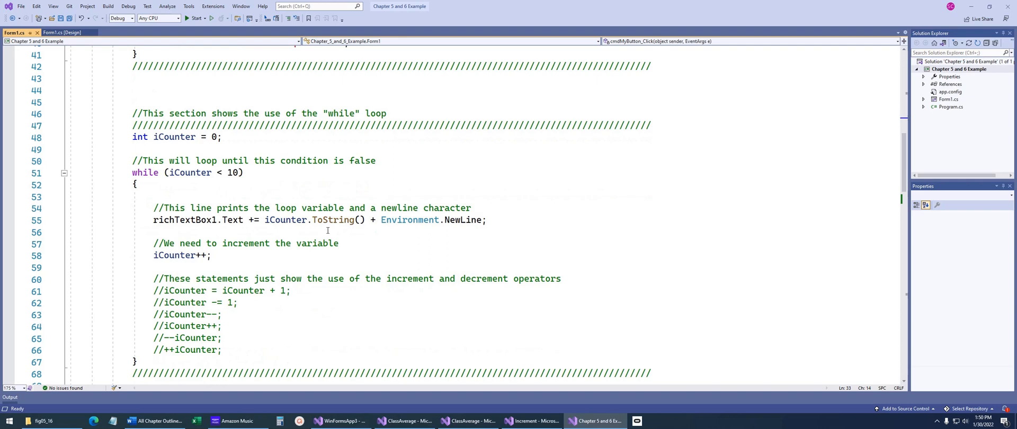
scroll(down, 3)
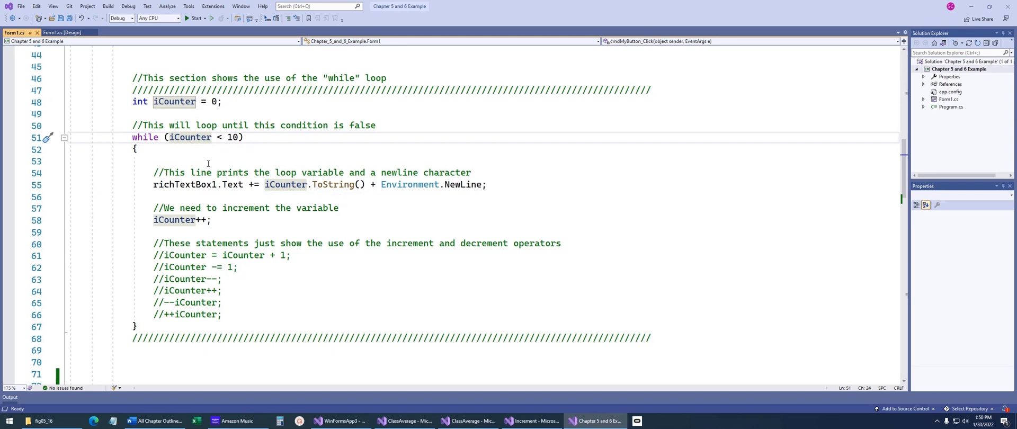
drag(153, 172, 488, 185)
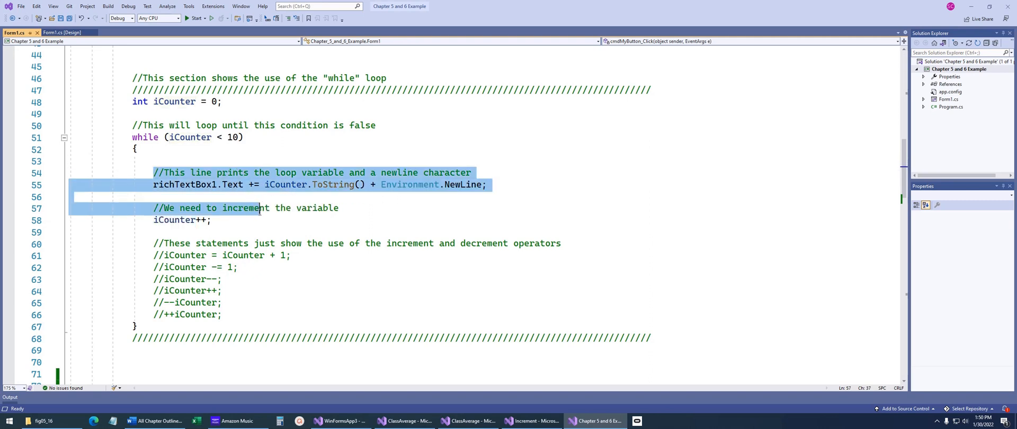
click(188, 220)
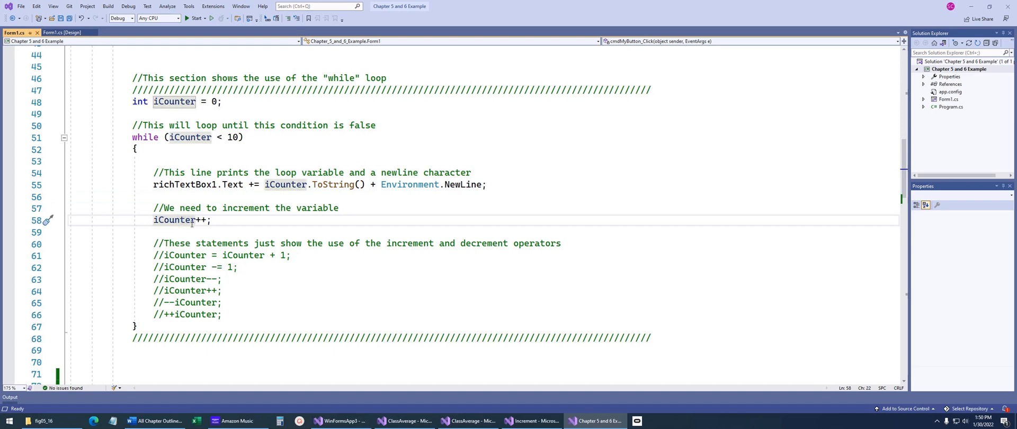
drag(154, 243, 222, 314)
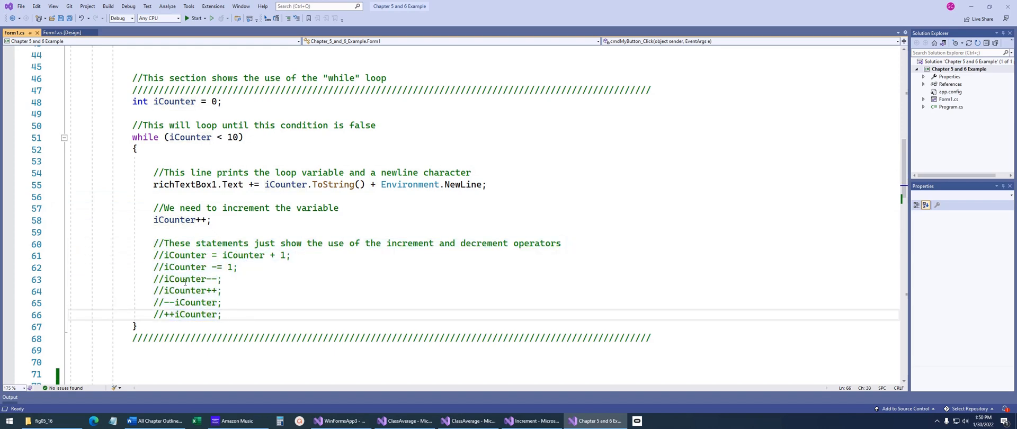
click(153, 302)
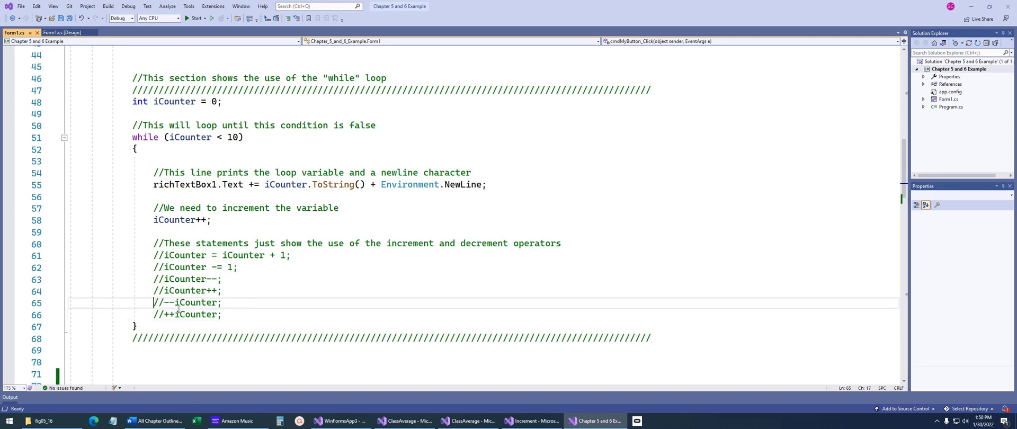